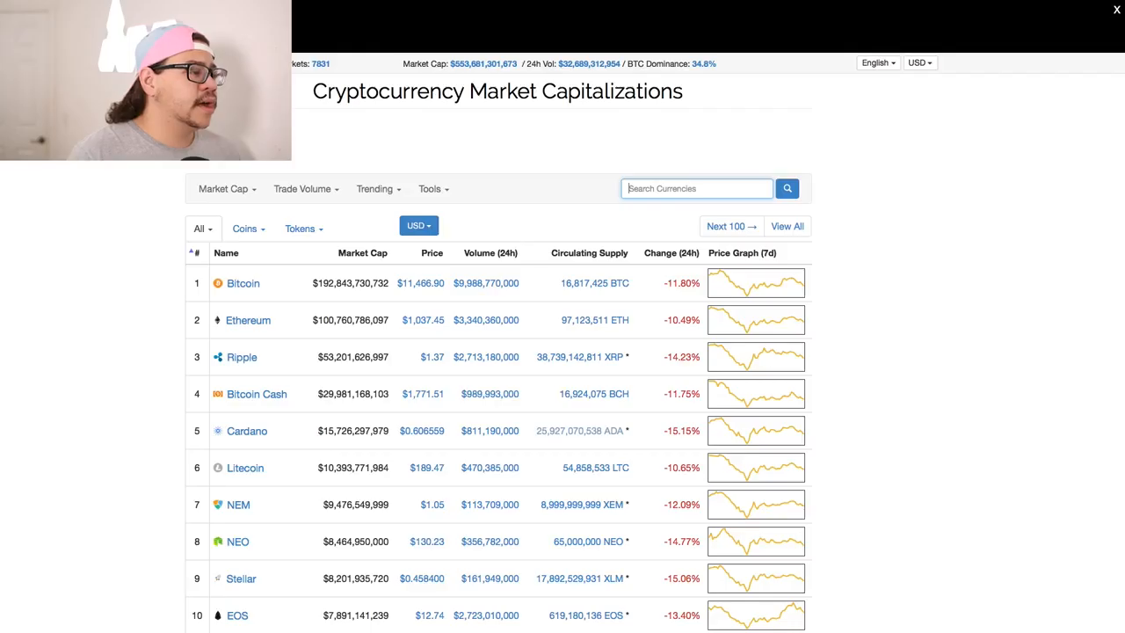
Step: Scroll down the Coinbase dashboard through Your Portfolio and Recent Activity
scroll(down, 3)
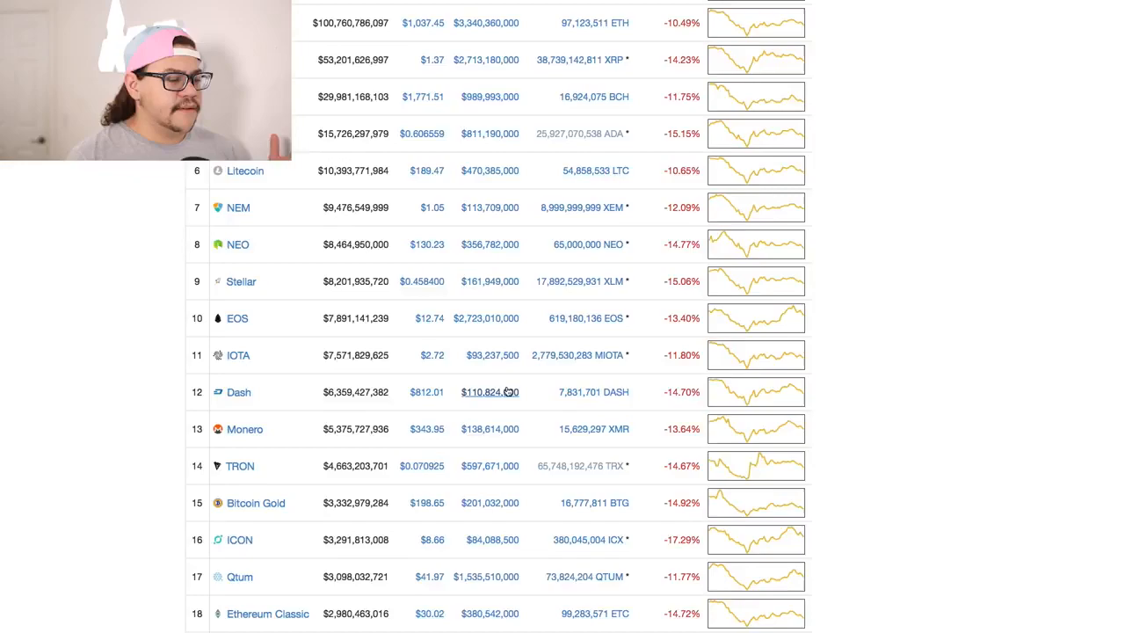
scroll(down, 3)
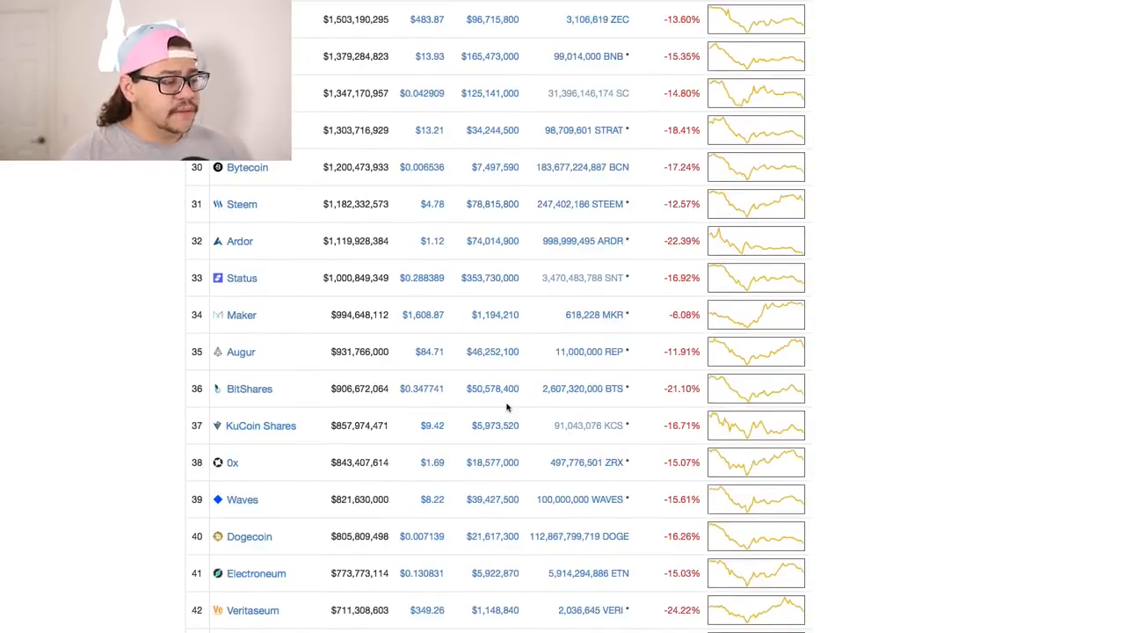
scroll(down, 3)
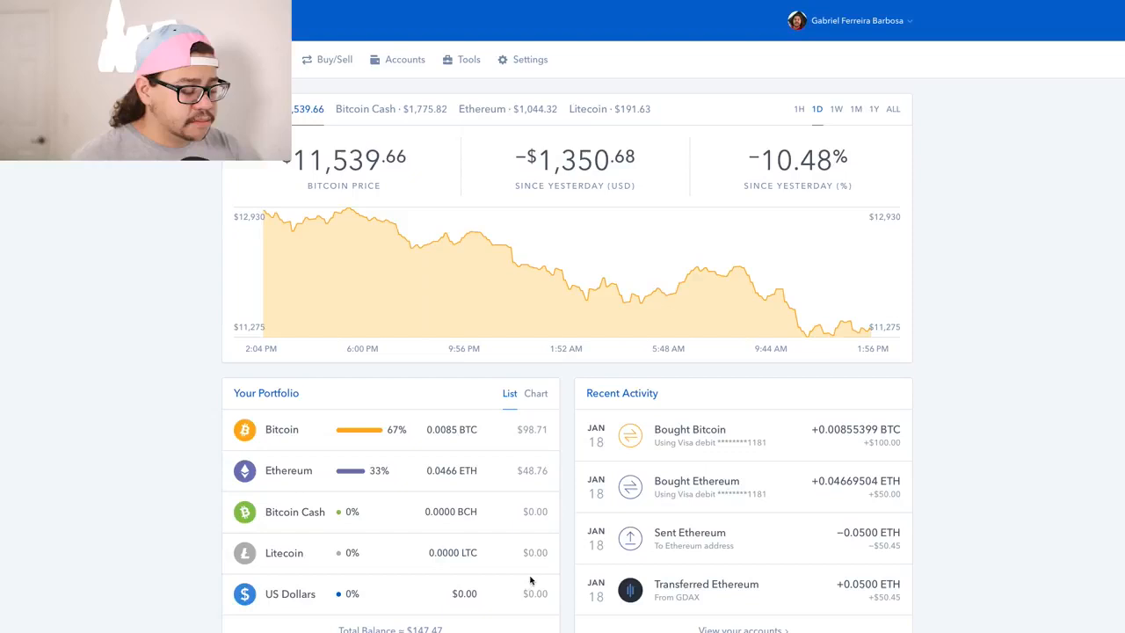
mouse_move(385, 606)
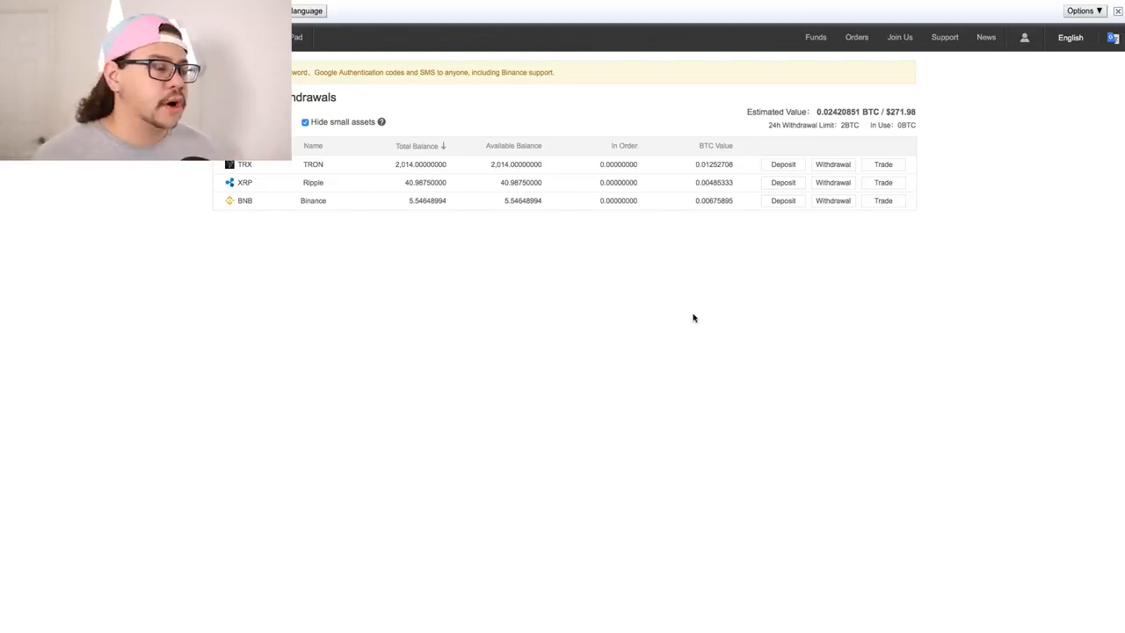
mouse_move(728, 296)
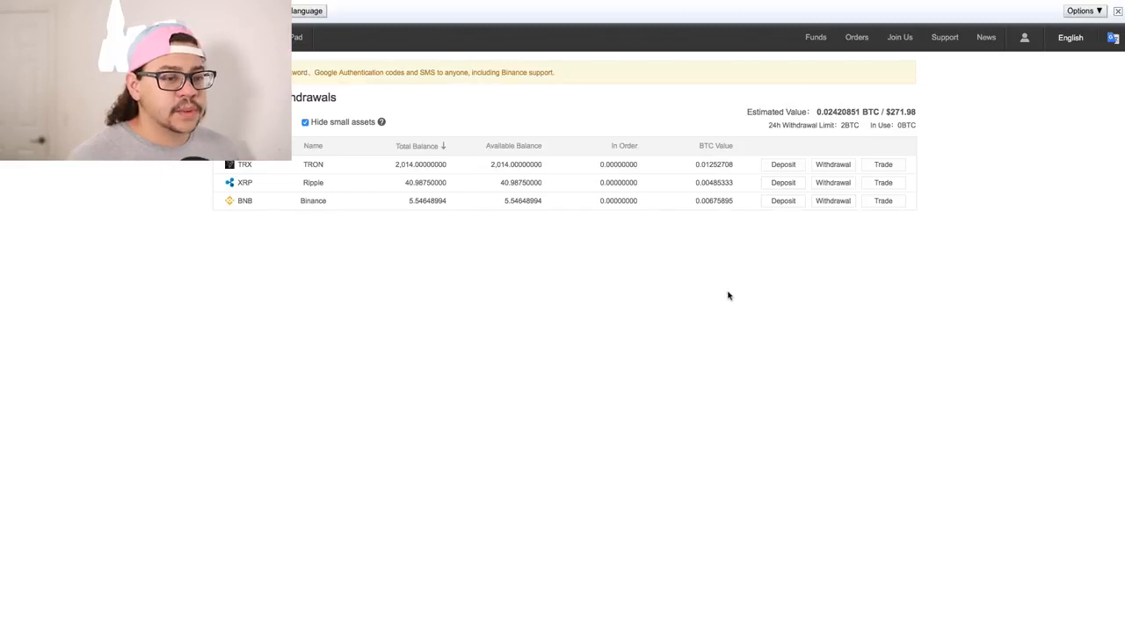
mouse_move(667, 19)
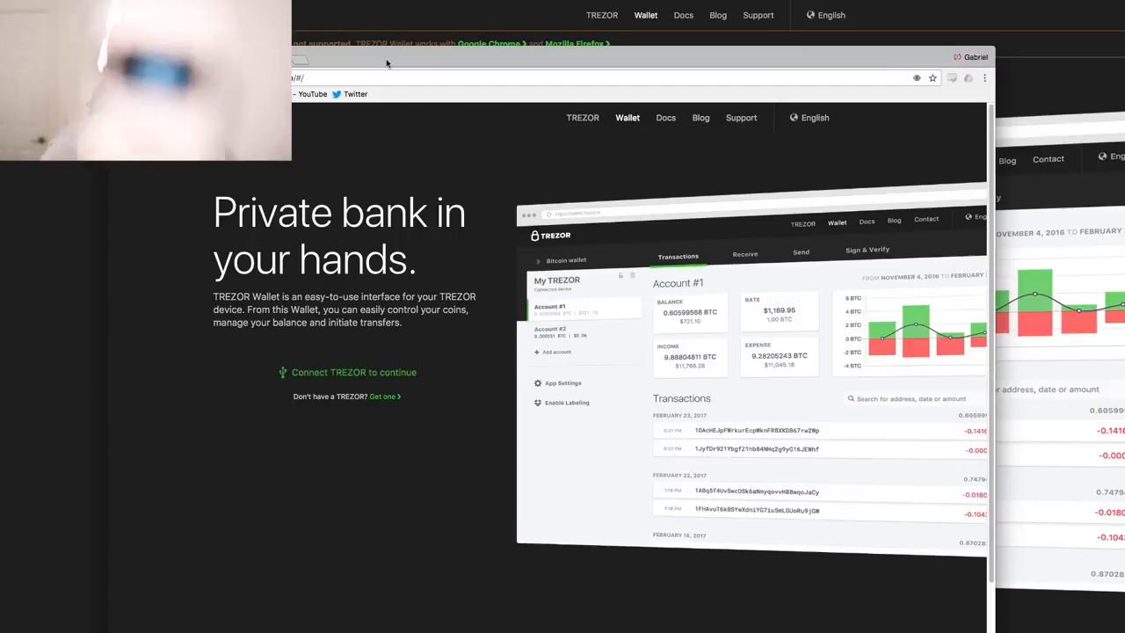
Step: Connect the TREZOR and enter its PIN to load Account #1
click(354, 372)
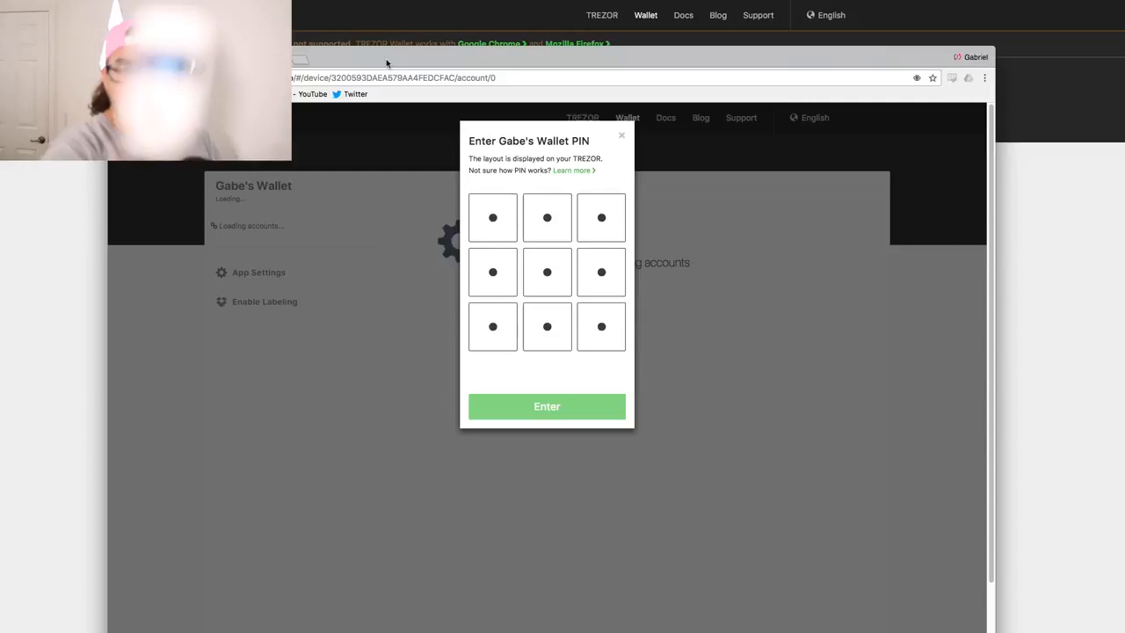
click(546, 406)
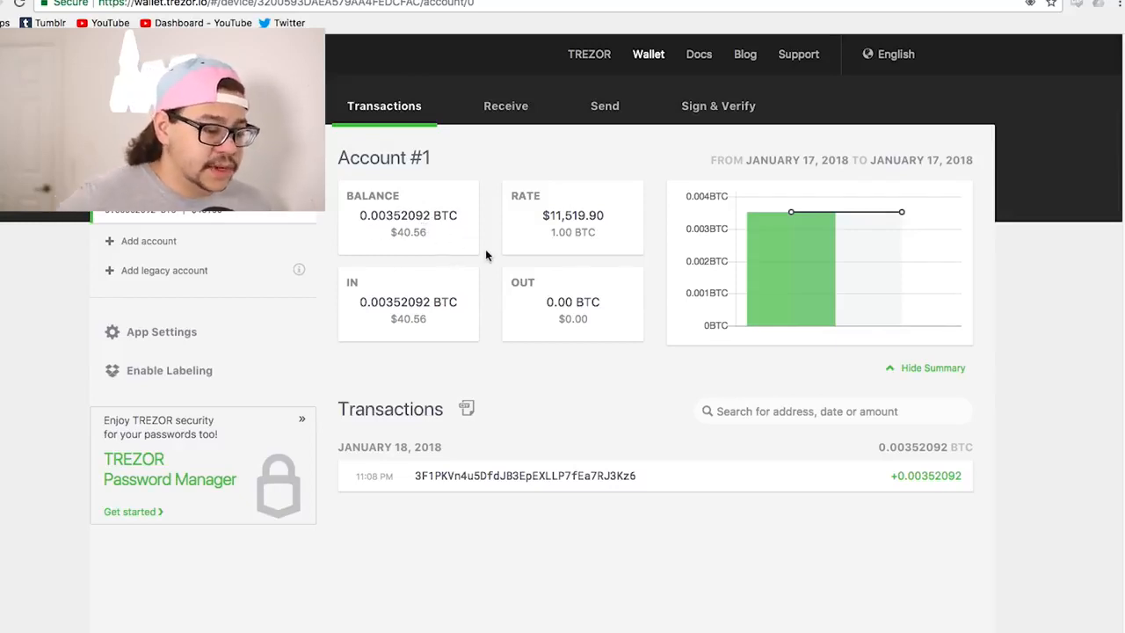
mouse_move(524, 309)
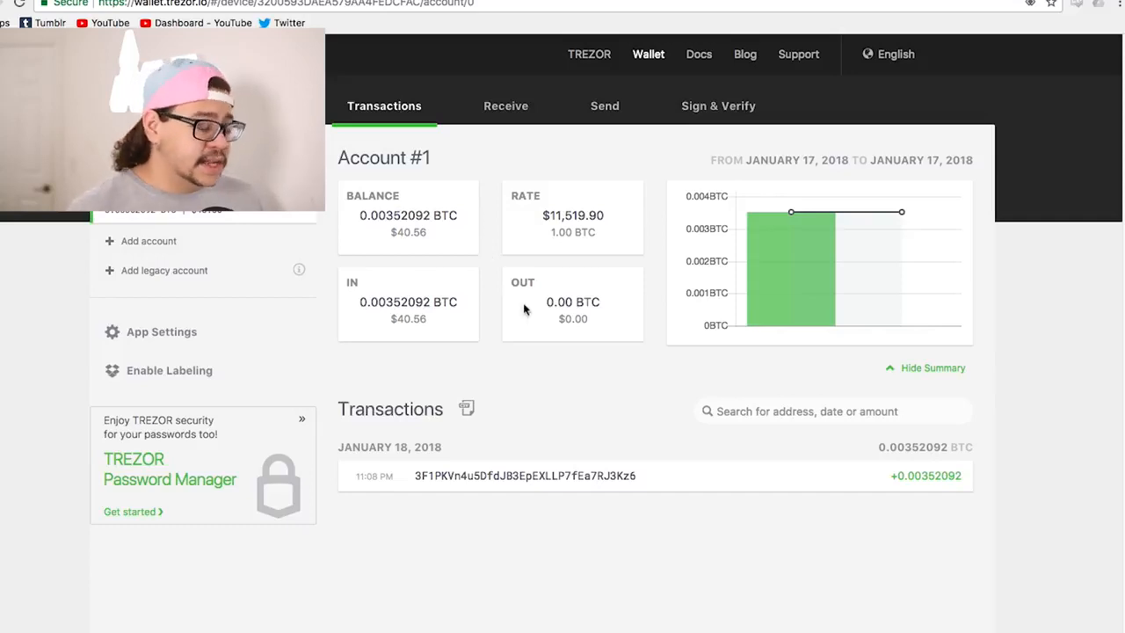
mouse_move(509, 132)
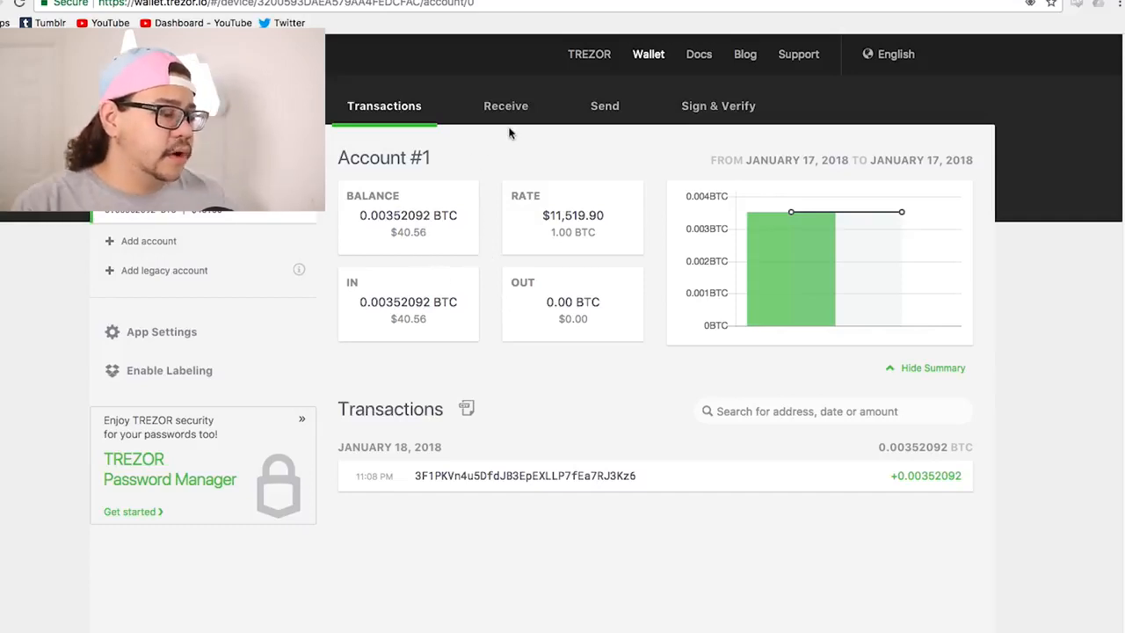
Step: Reveal Account #1's full Bitcoin receiving address and select it for copying
click(505, 105)
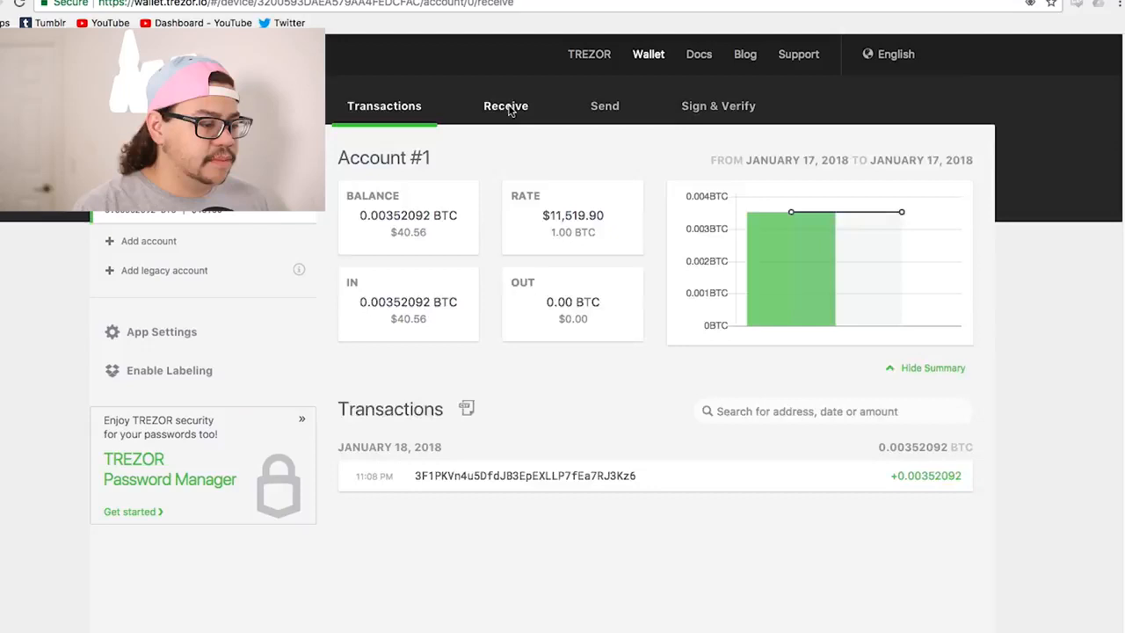
click(505, 106)
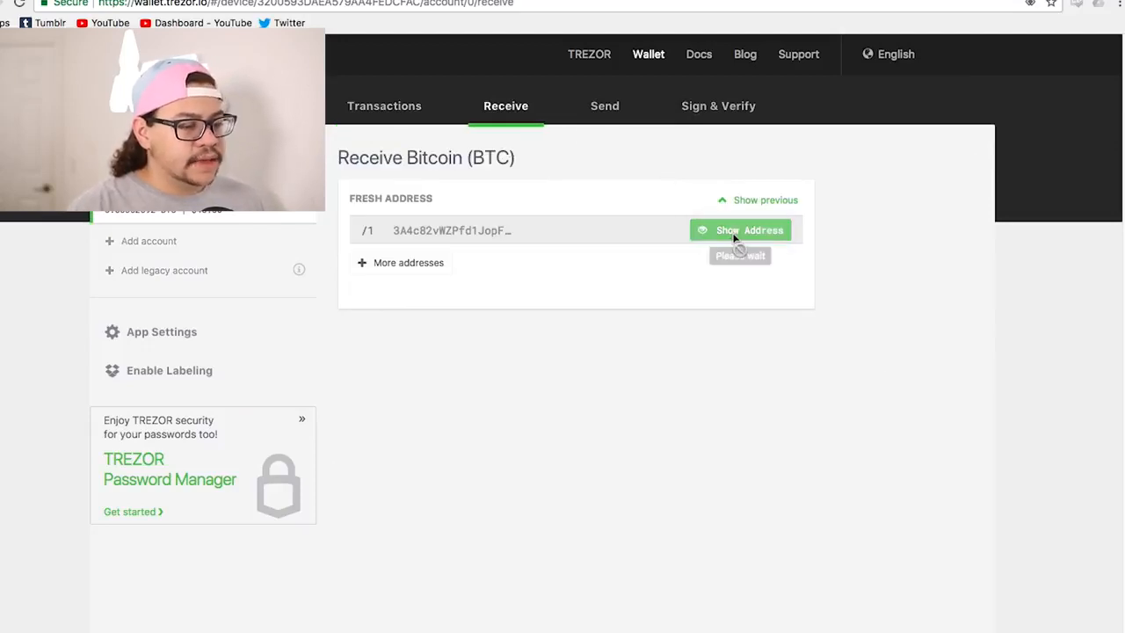
click(740, 230)
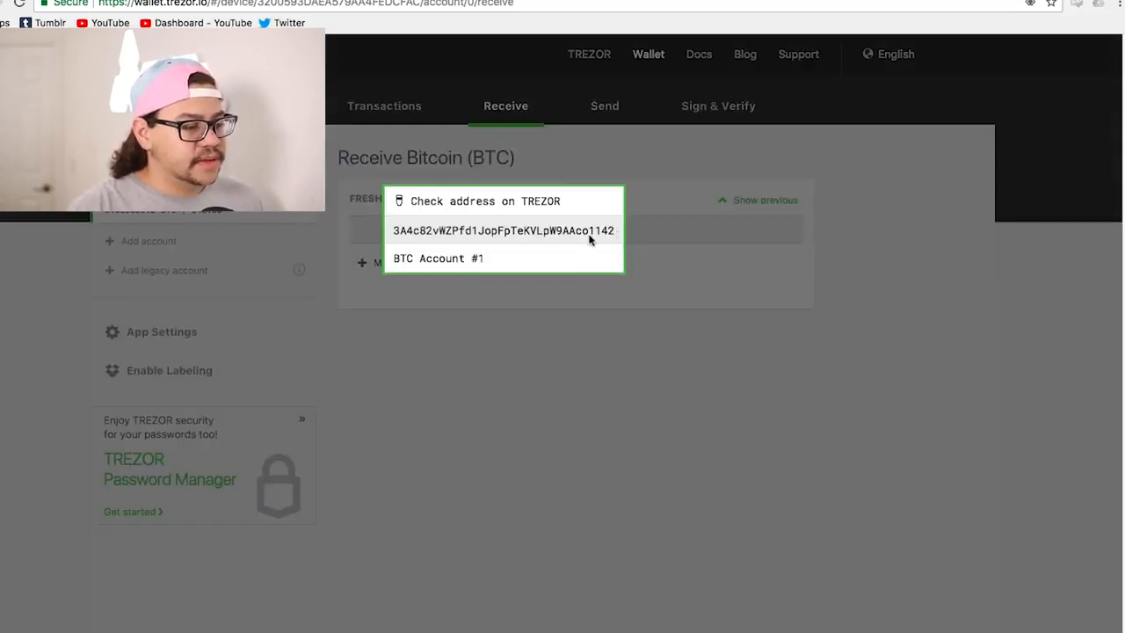
double_click(503, 230)
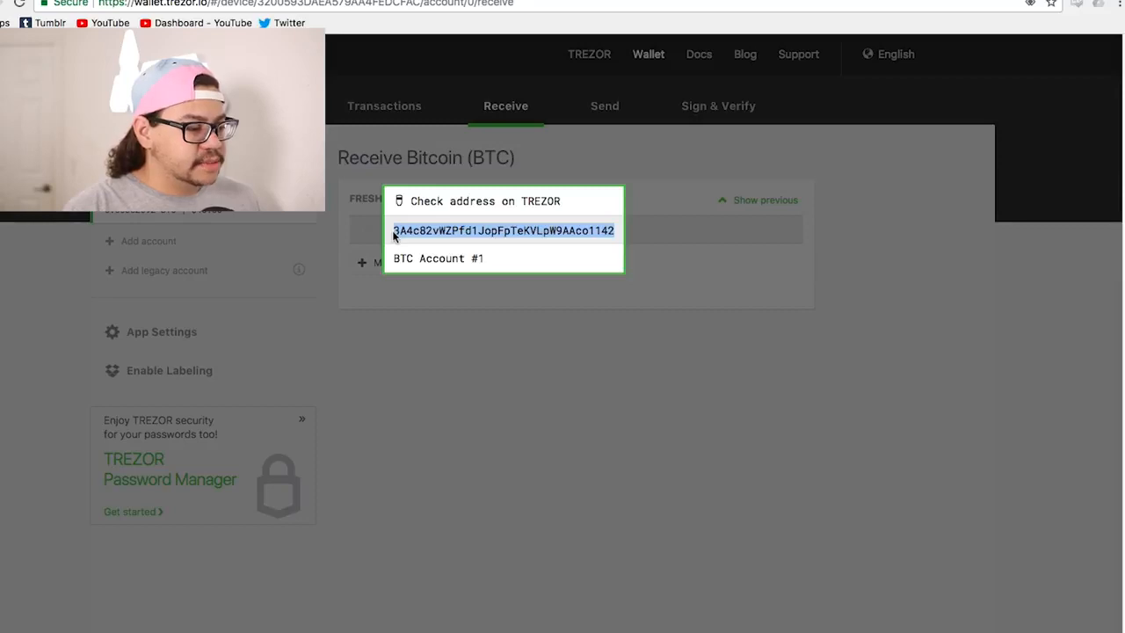
mouse_move(393, 236)
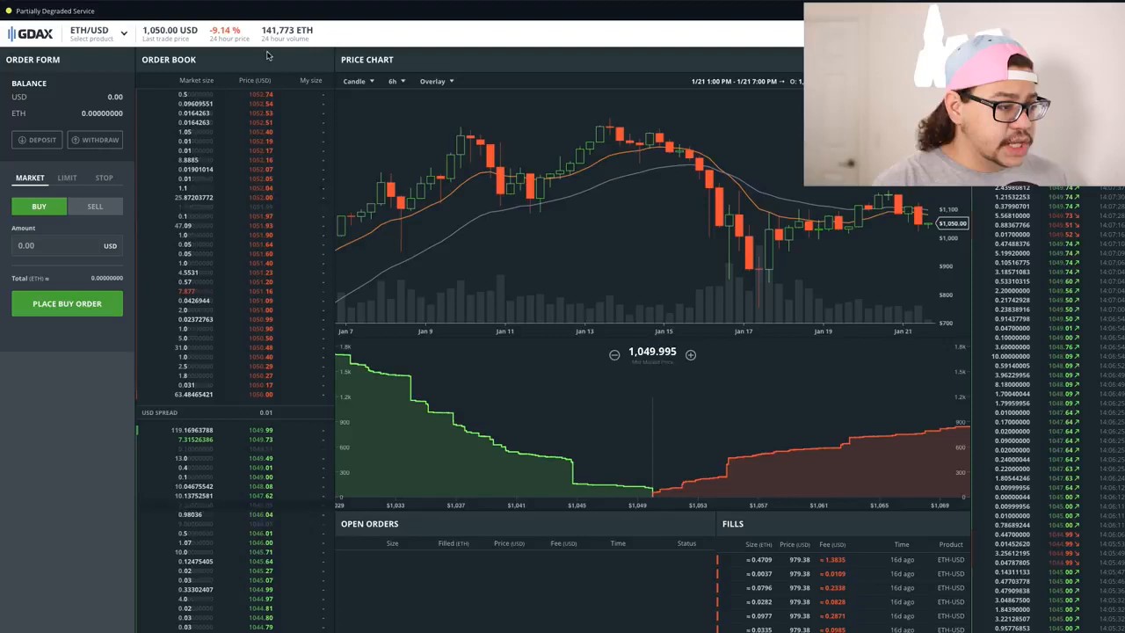
Step: Deposit 0.00855399 BTC from the Coinbase account into GDAX's BTC/USD balance
click(97, 32)
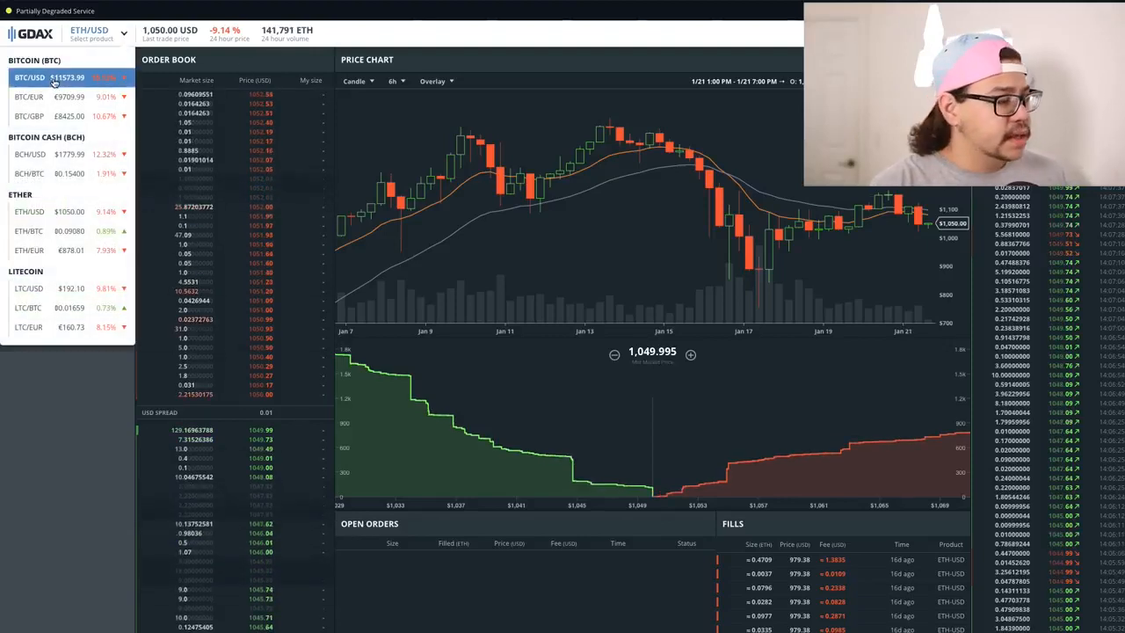
click(29, 77)
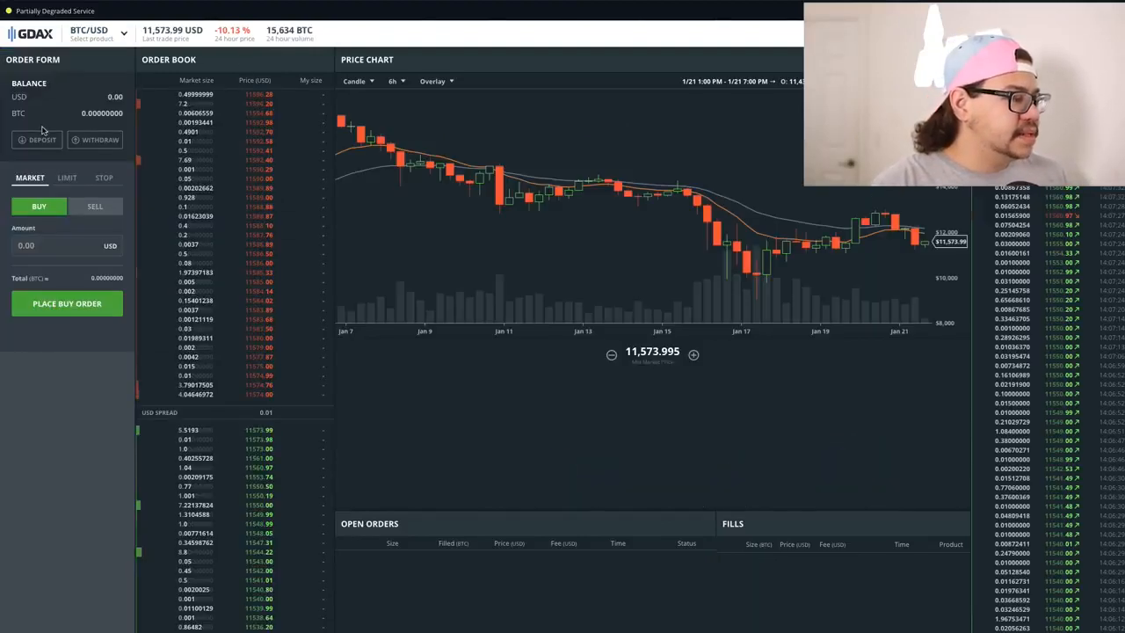
click(42, 139)
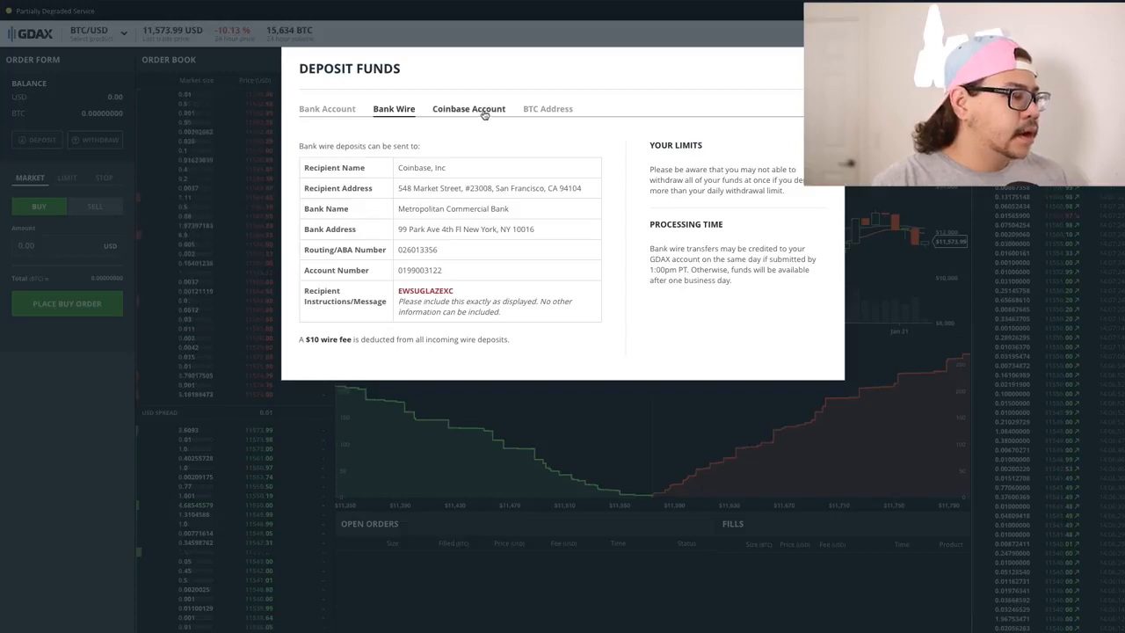
click(468, 109)
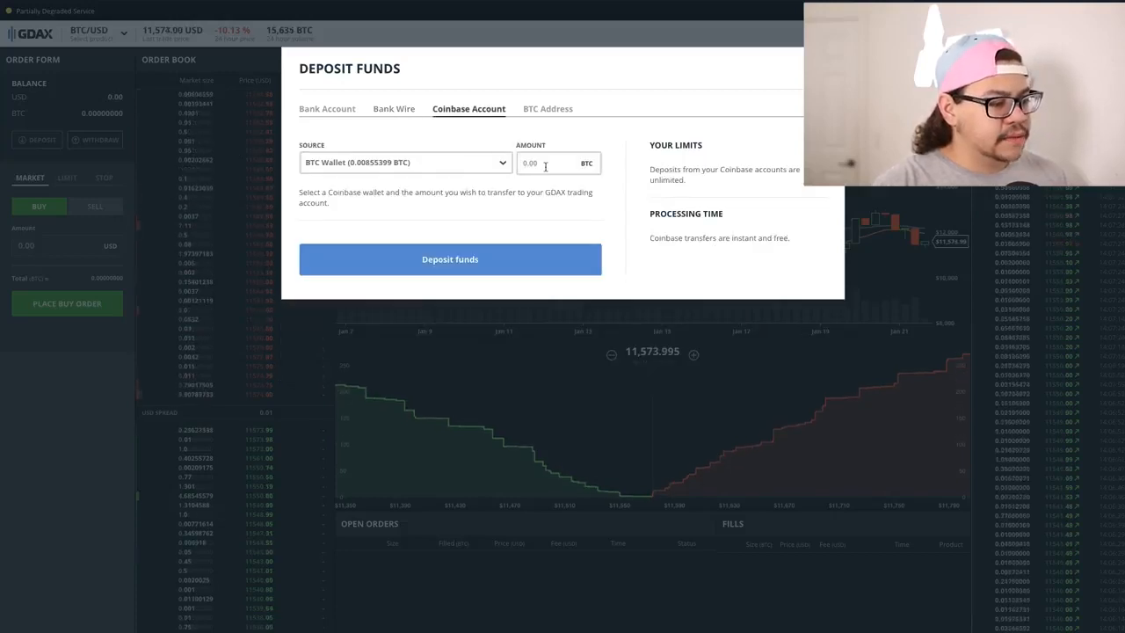
text(0)
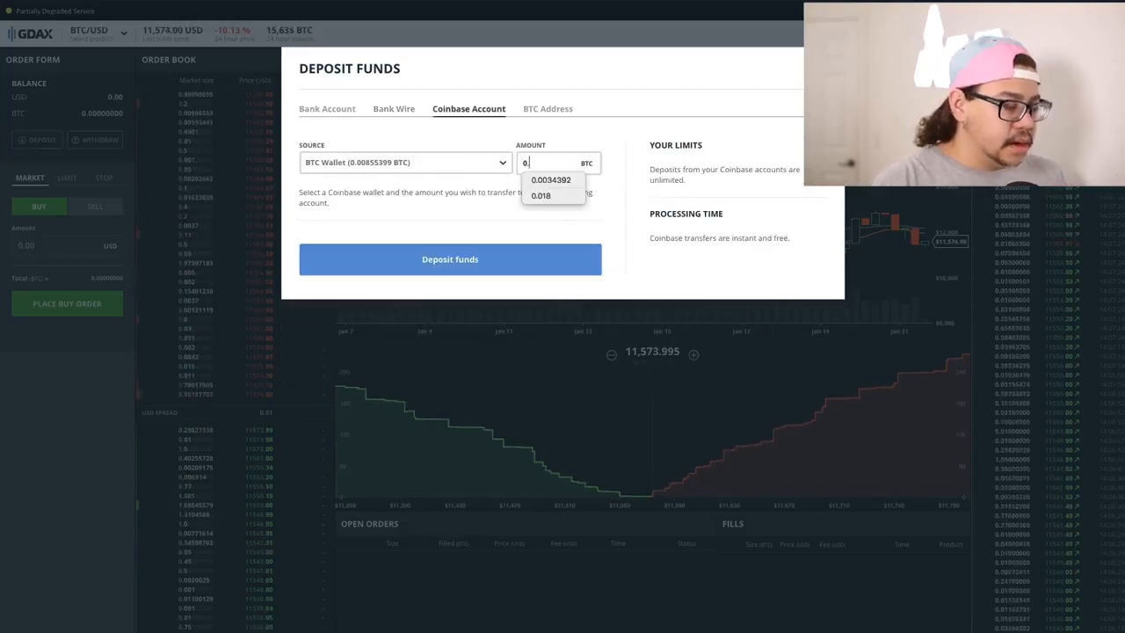
text(0.00855399)
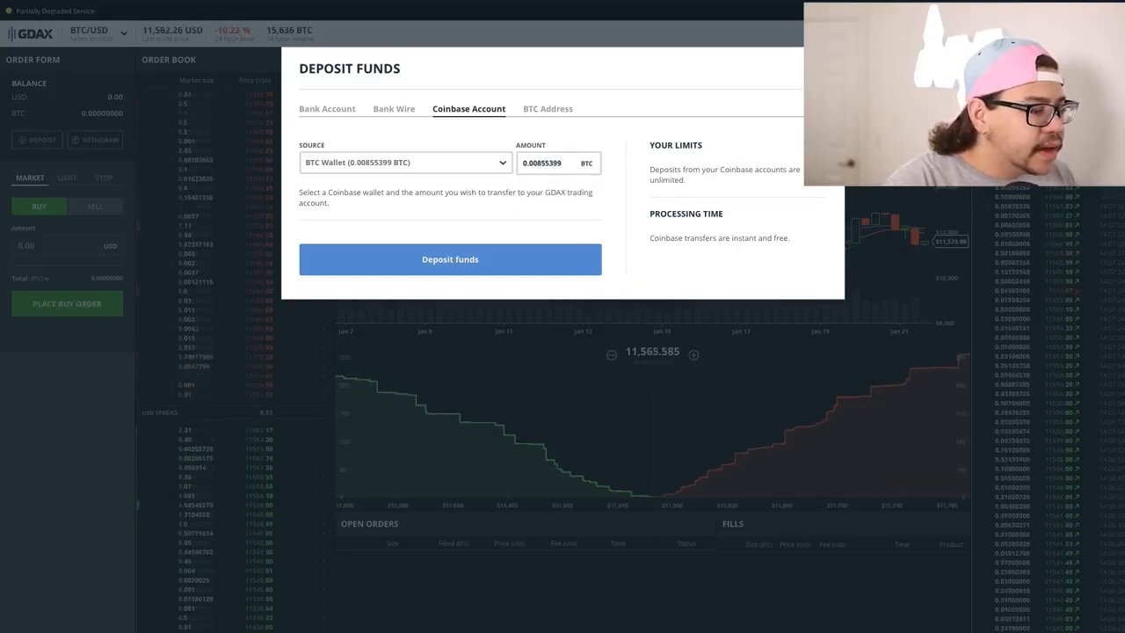
click(450, 259)
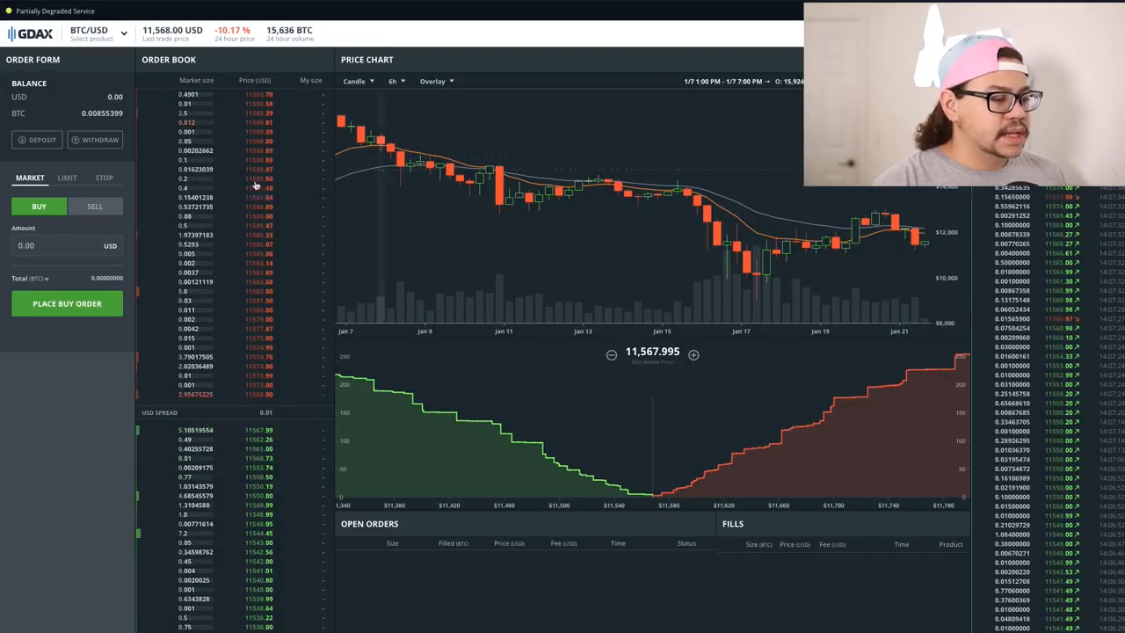
click(95, 140)
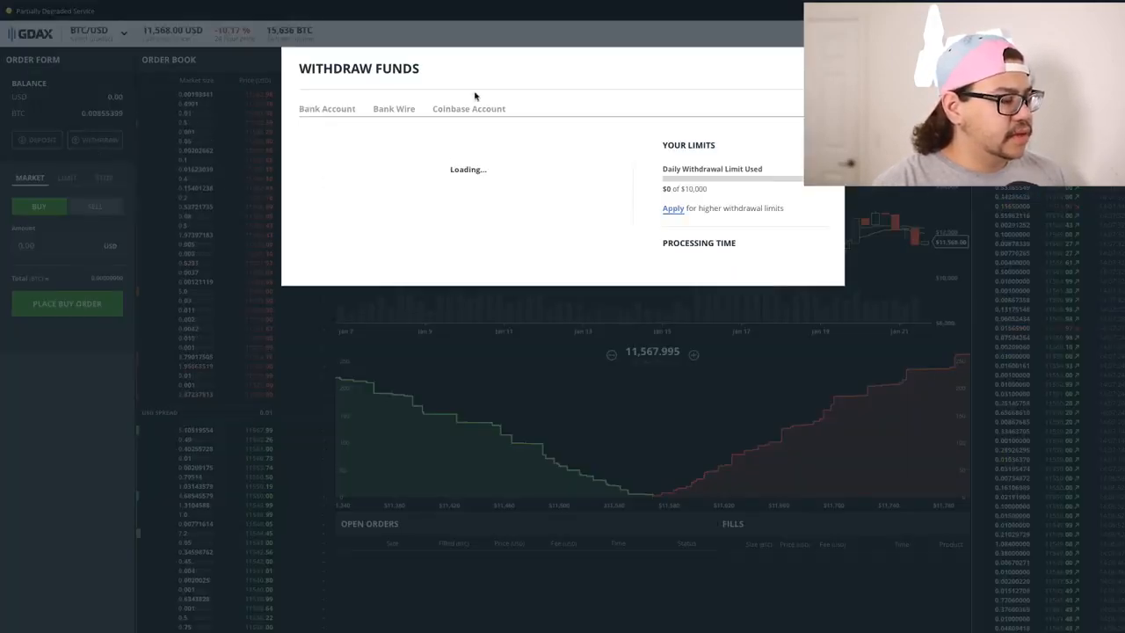
click(547, 109)
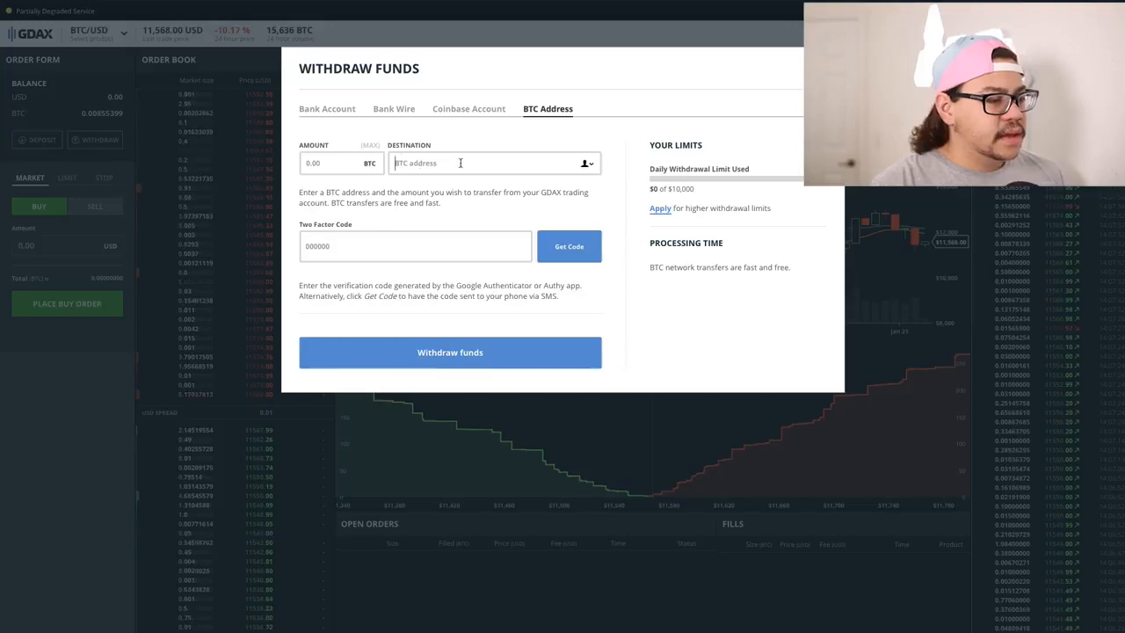
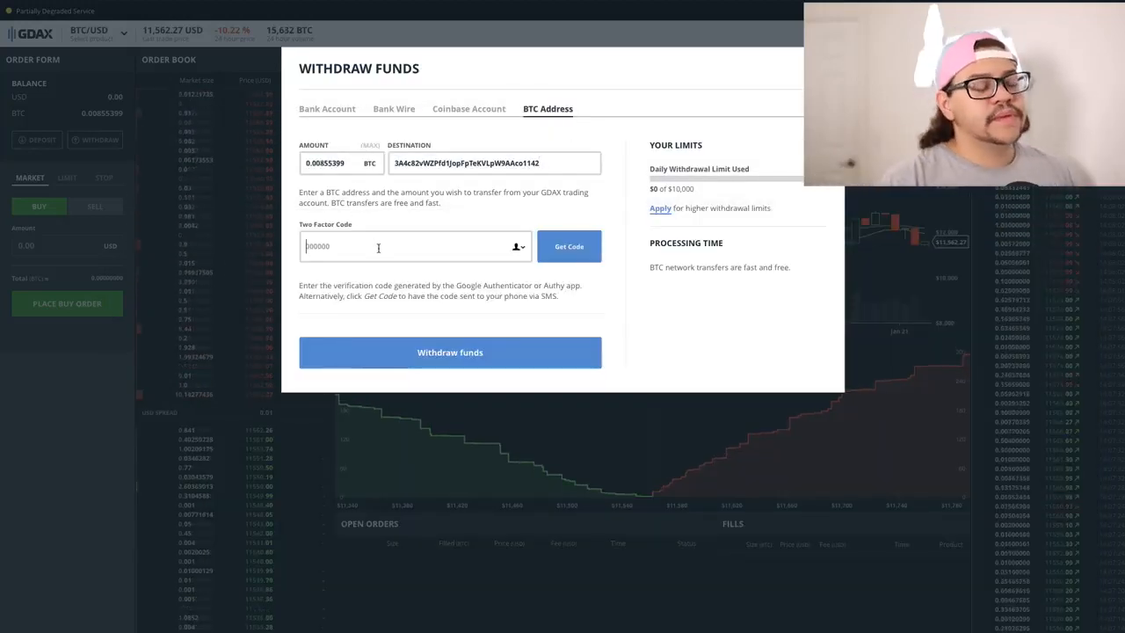
click(569, 246)
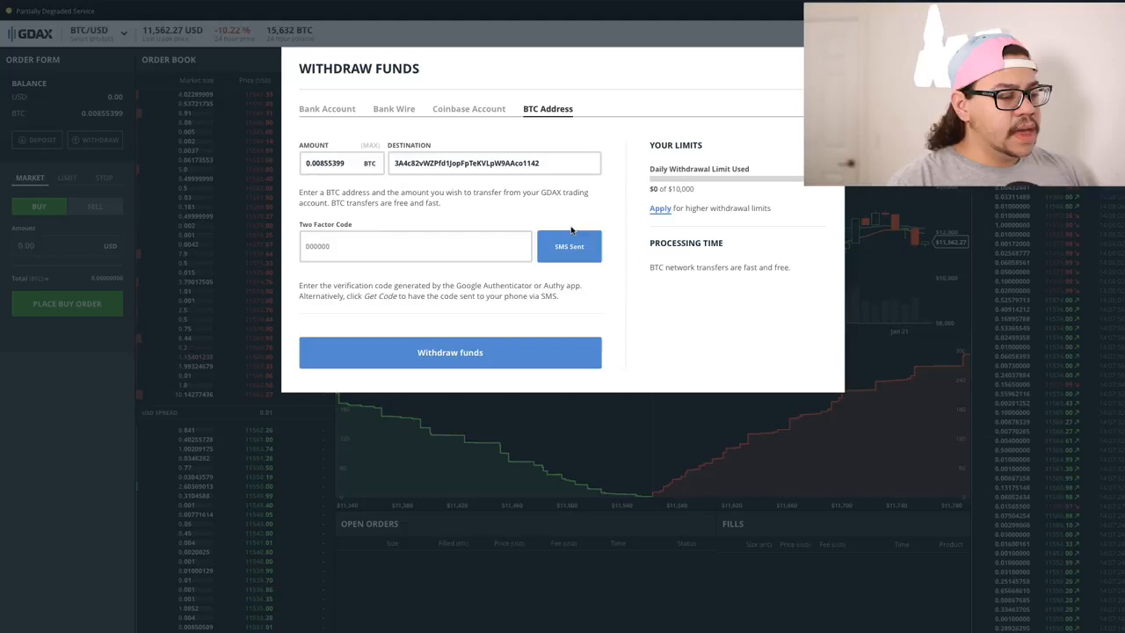
click(450, 352)
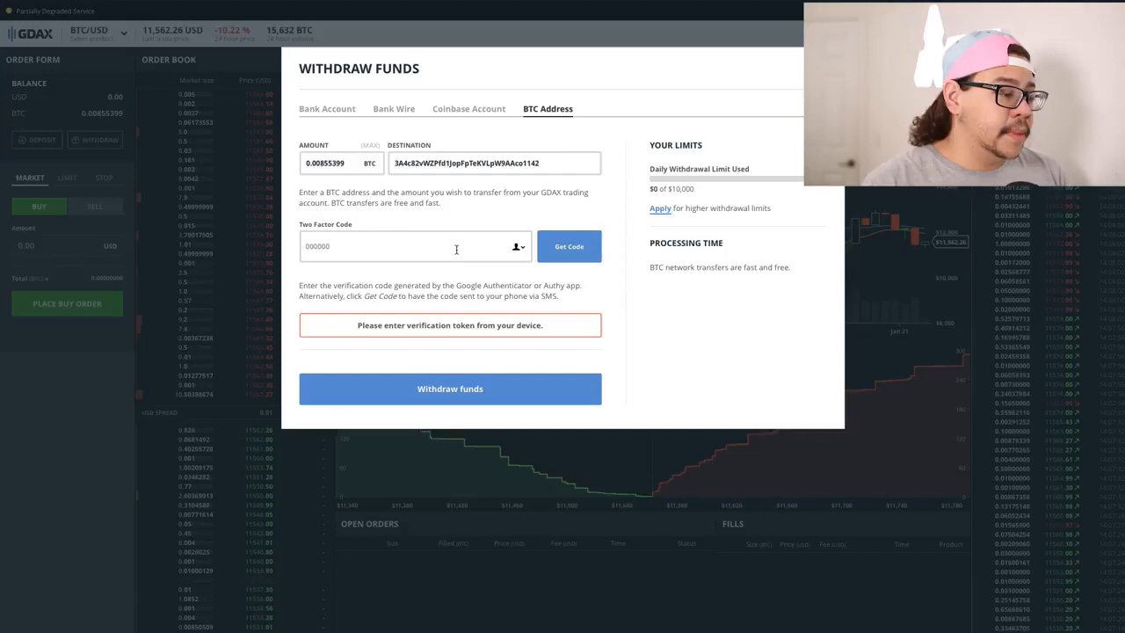
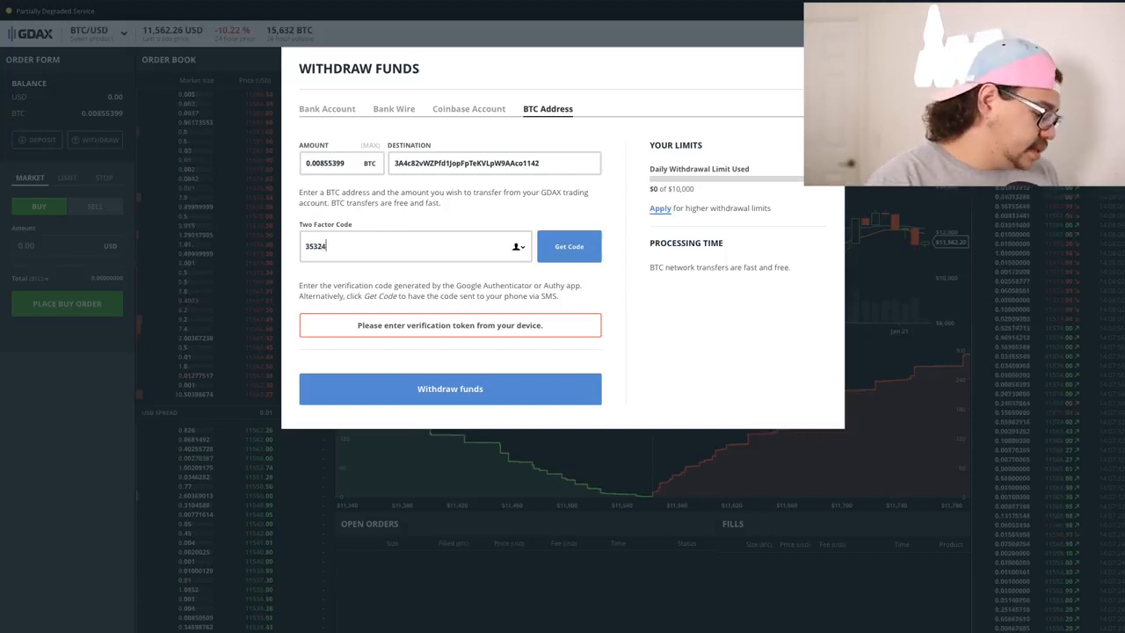
click(450, 388)
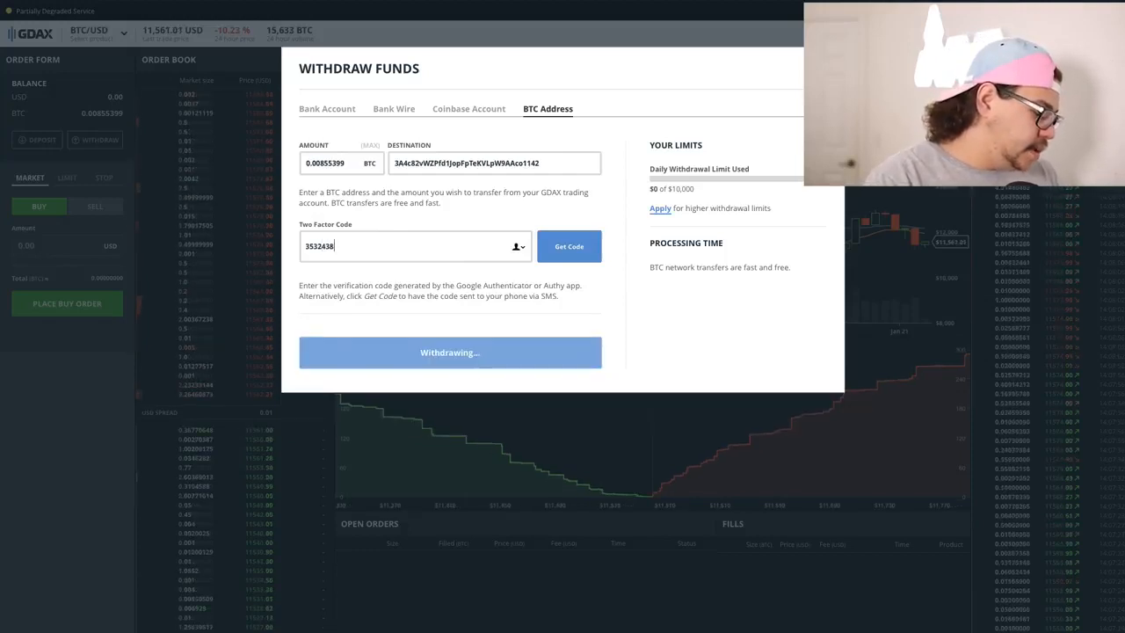
click(449, 352)
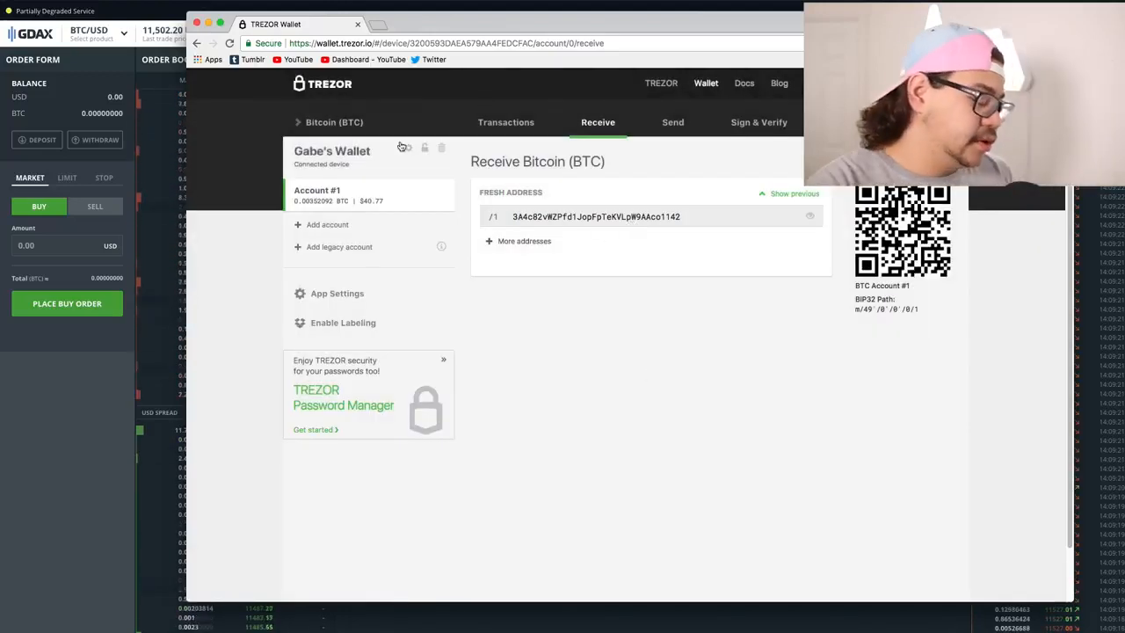
Step: View Account #1's Receive page in TREZOR Wallet
click(505, 122)
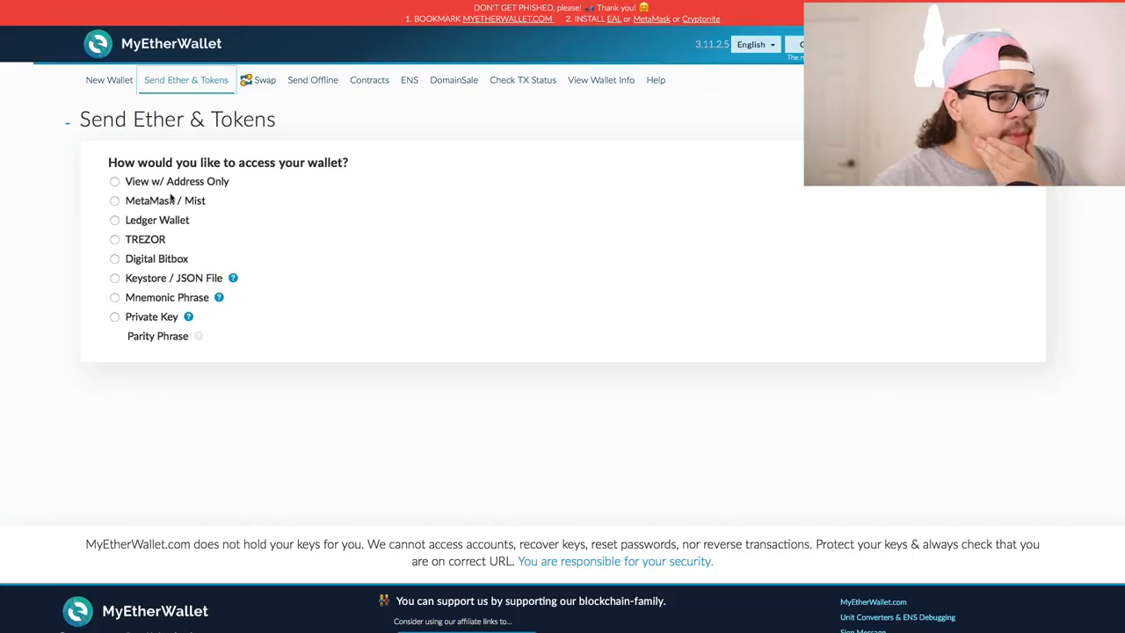
Step: Access MyEtherWallet via TREZOR, exporting the public key for Ether account #1
click(114, 239)
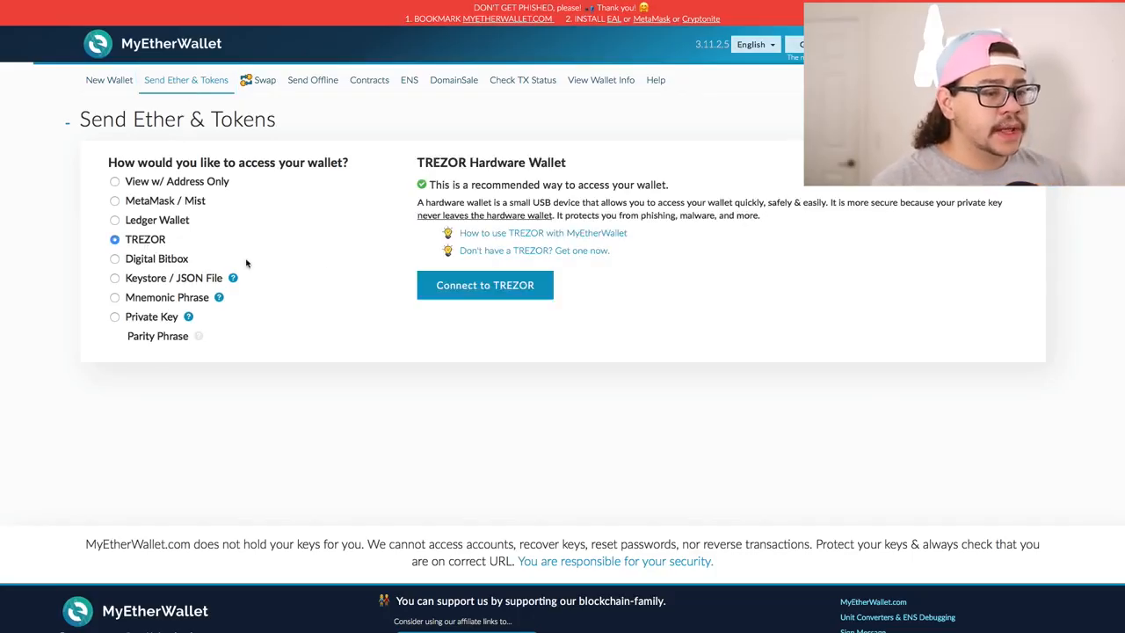
click(484, 285)
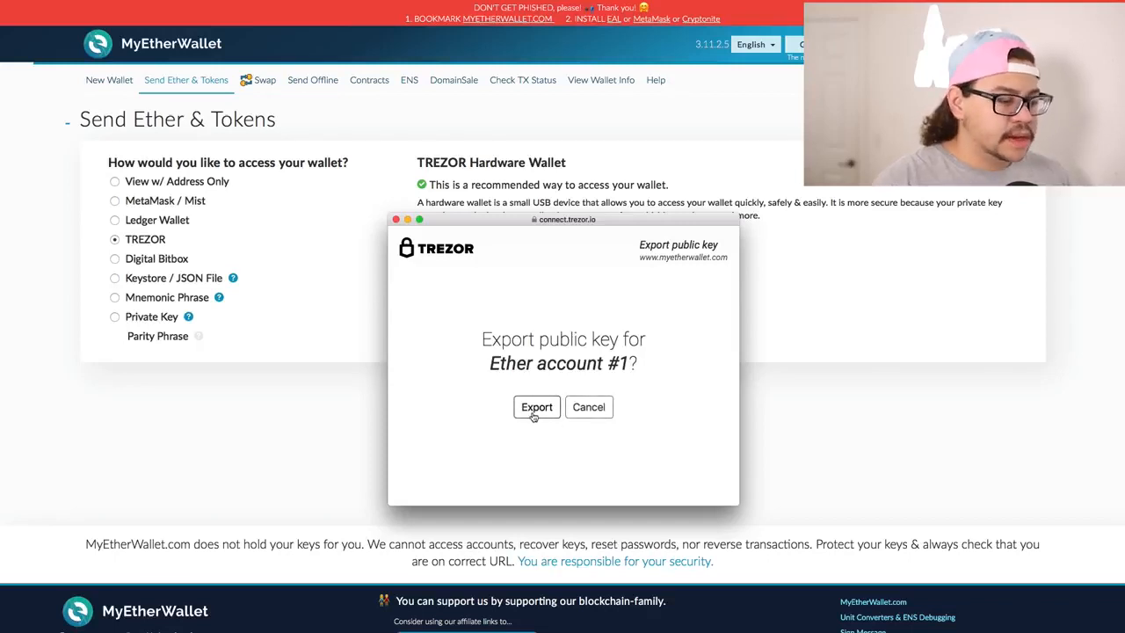
click(536, 406)
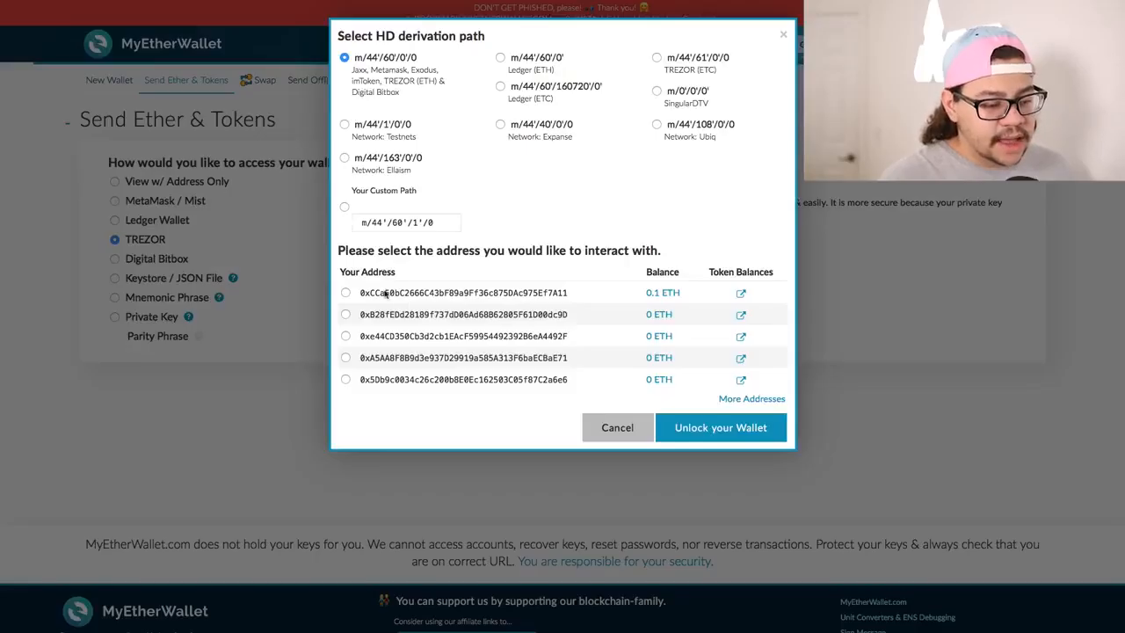
Step: Select the first Trezor address holding 0.1 ETH to unlock it
click(720, 427)
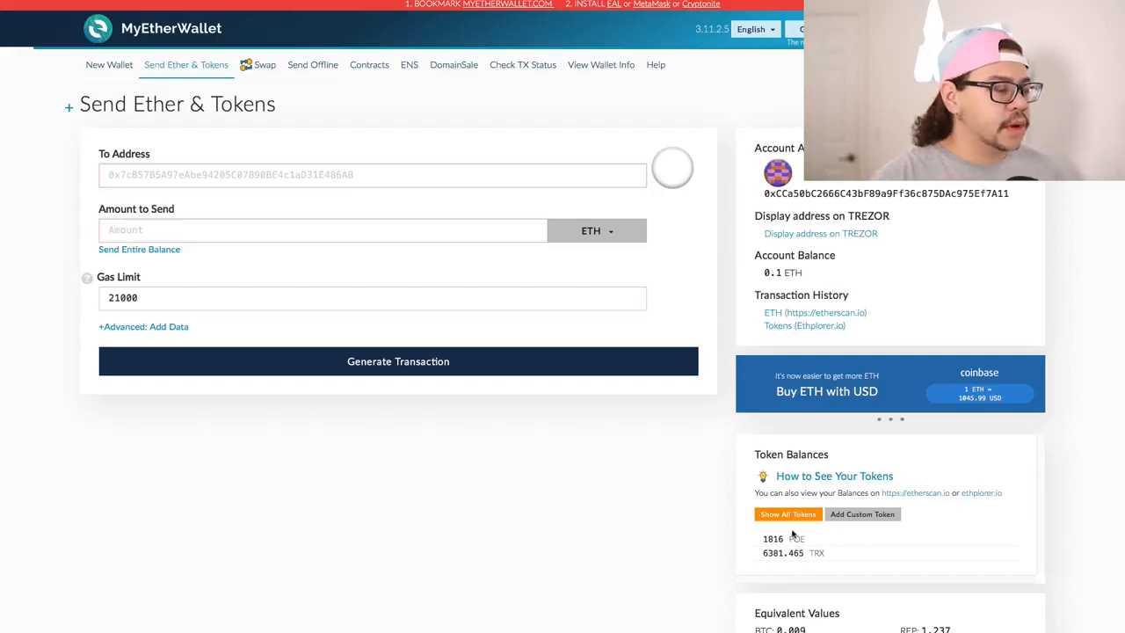
mouse_move(857, 536)
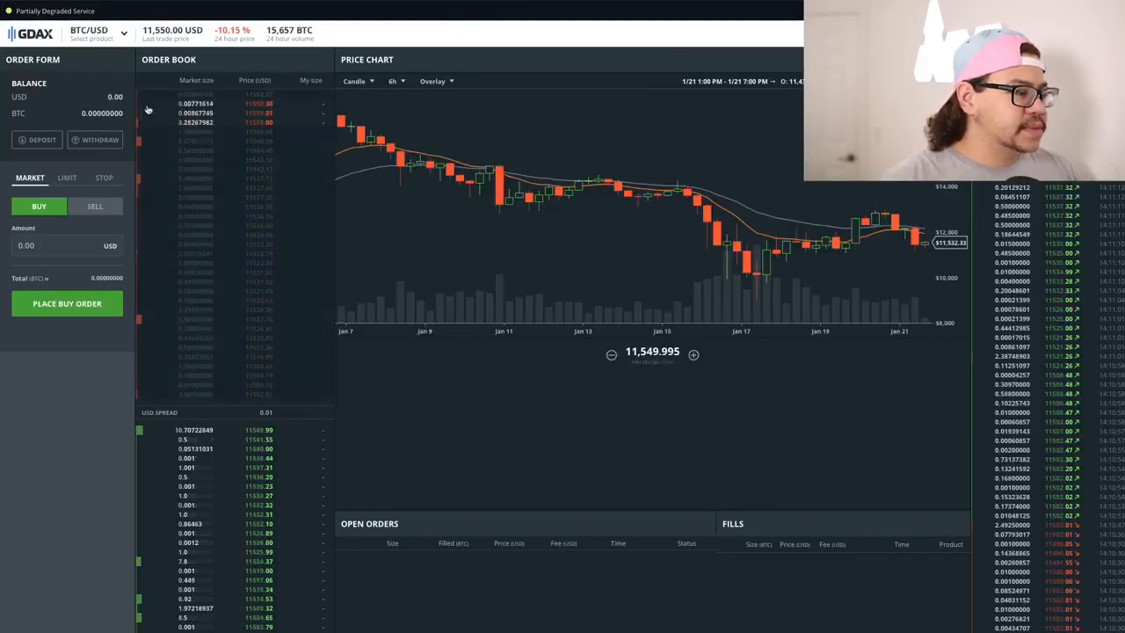
Step: Deposit 0.04669504 ETH from the Coinbase ETH wallet into GDAX's ETH/USD market
click(87, 33)
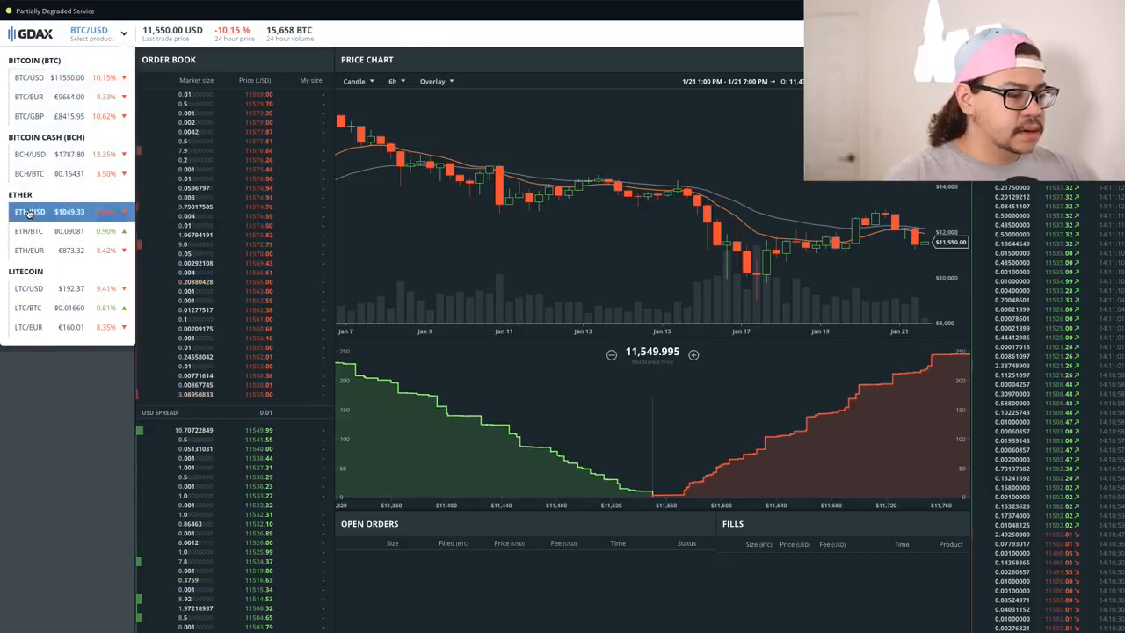
click(29, 211)
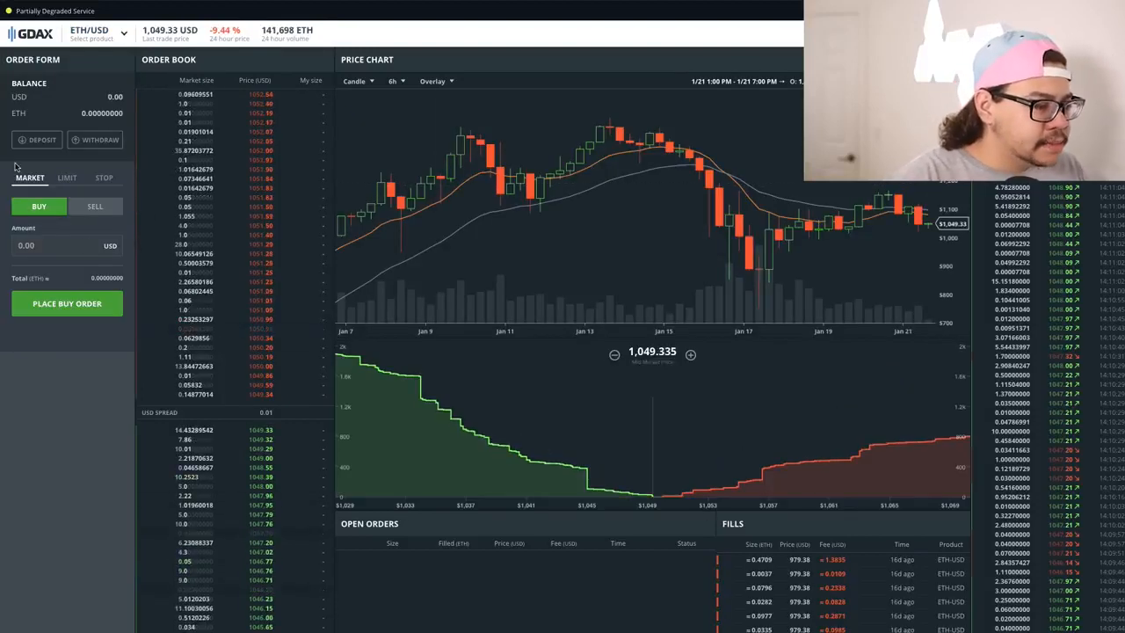
click(38, 140)
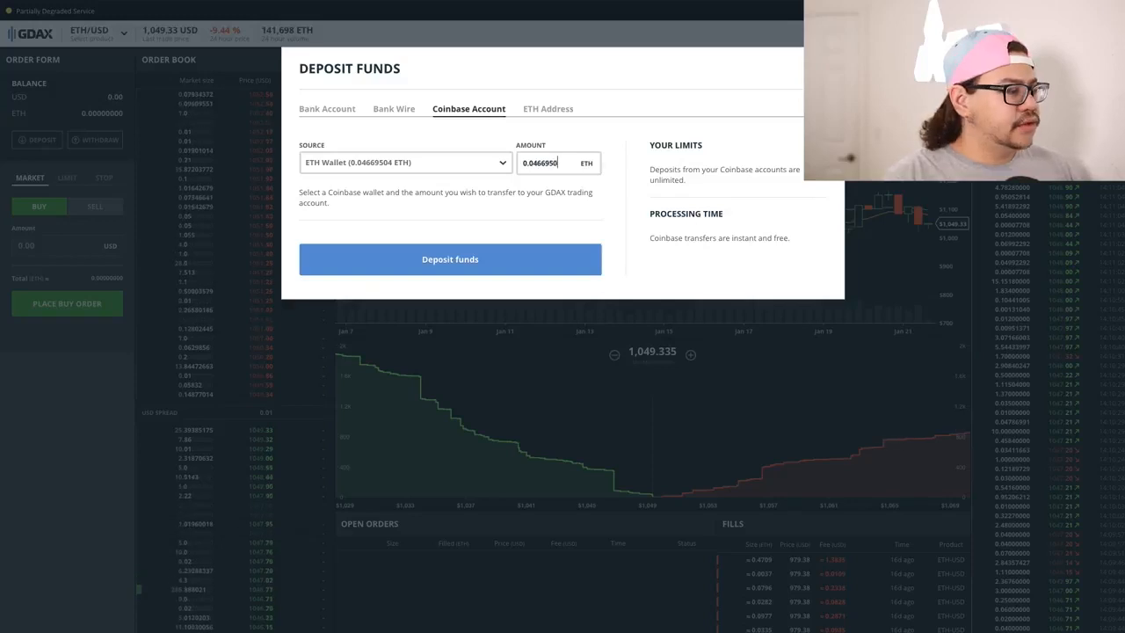
click(449, 258)
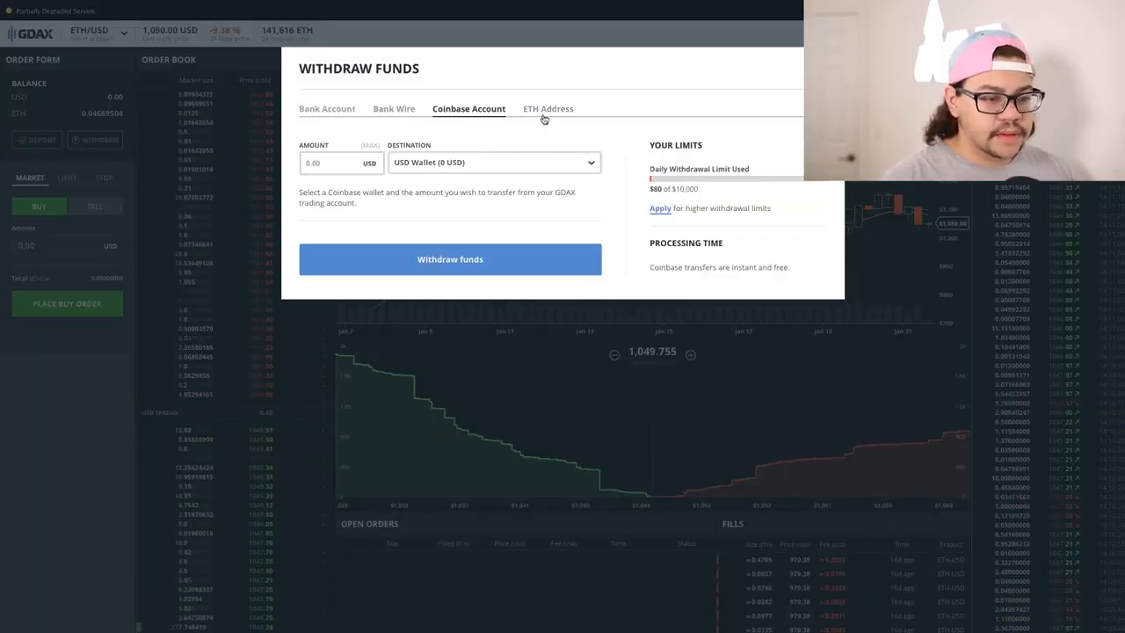
click(548, 108)
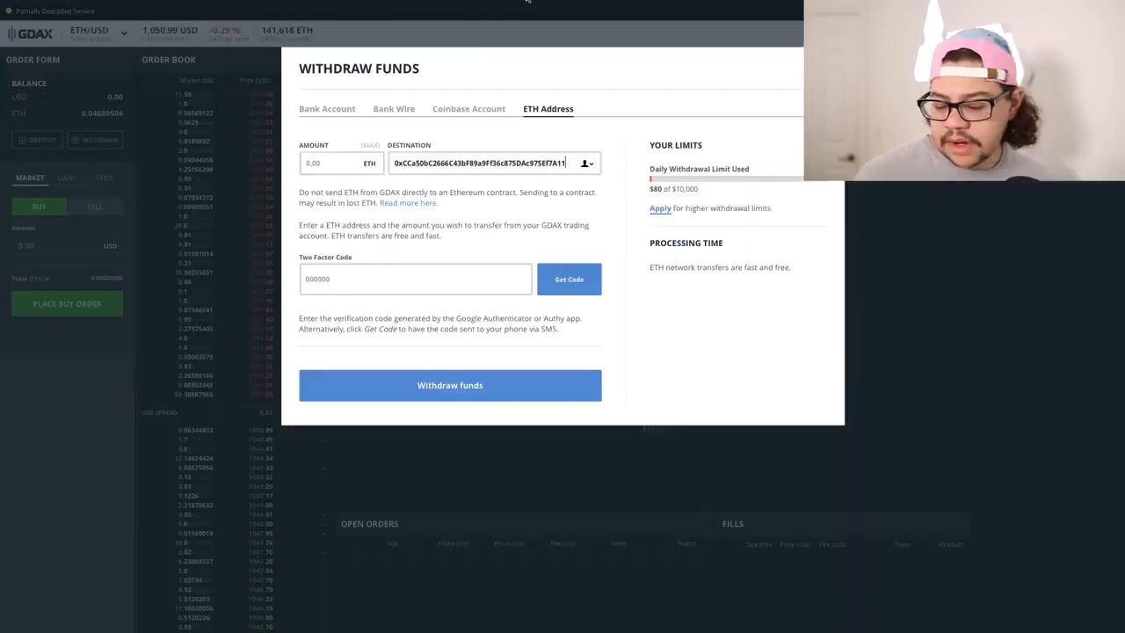
click(369, 145)
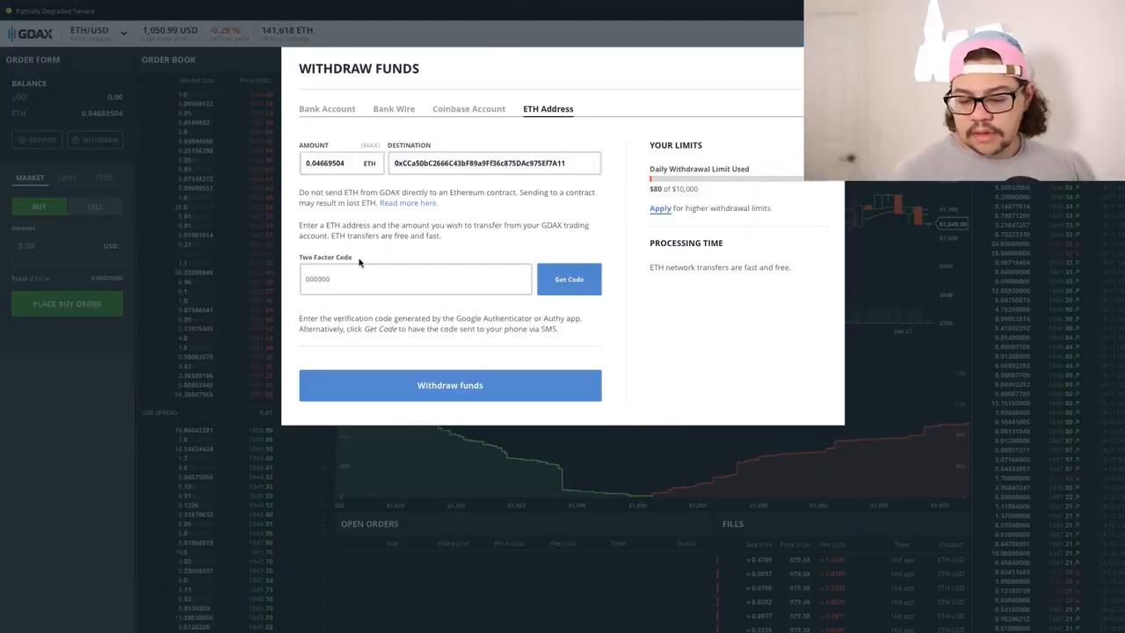
click(569, 279)
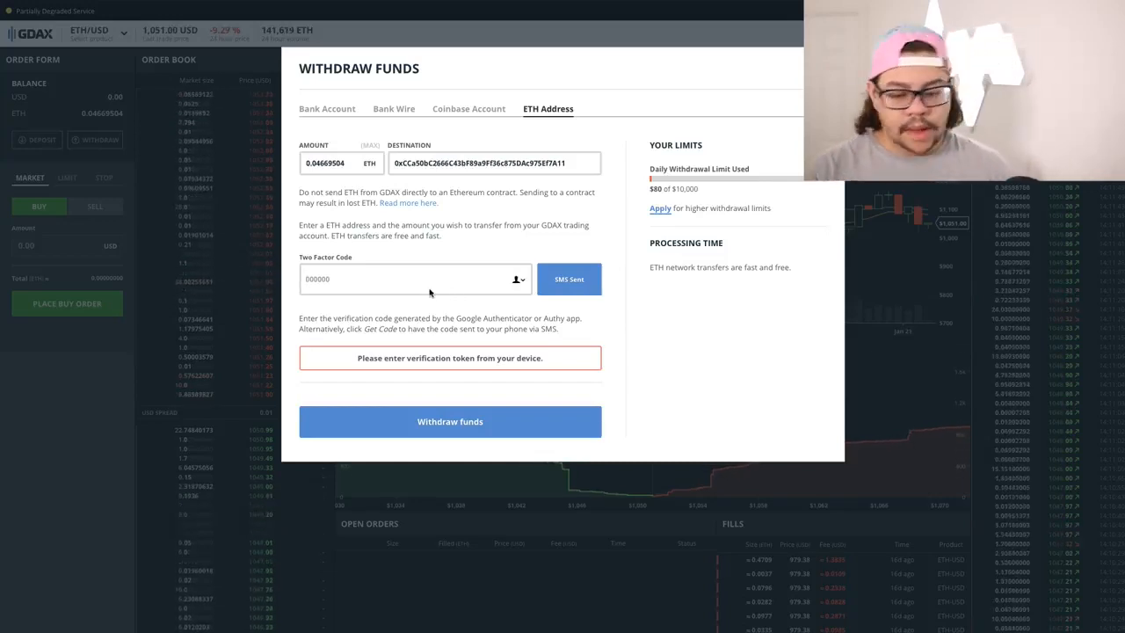
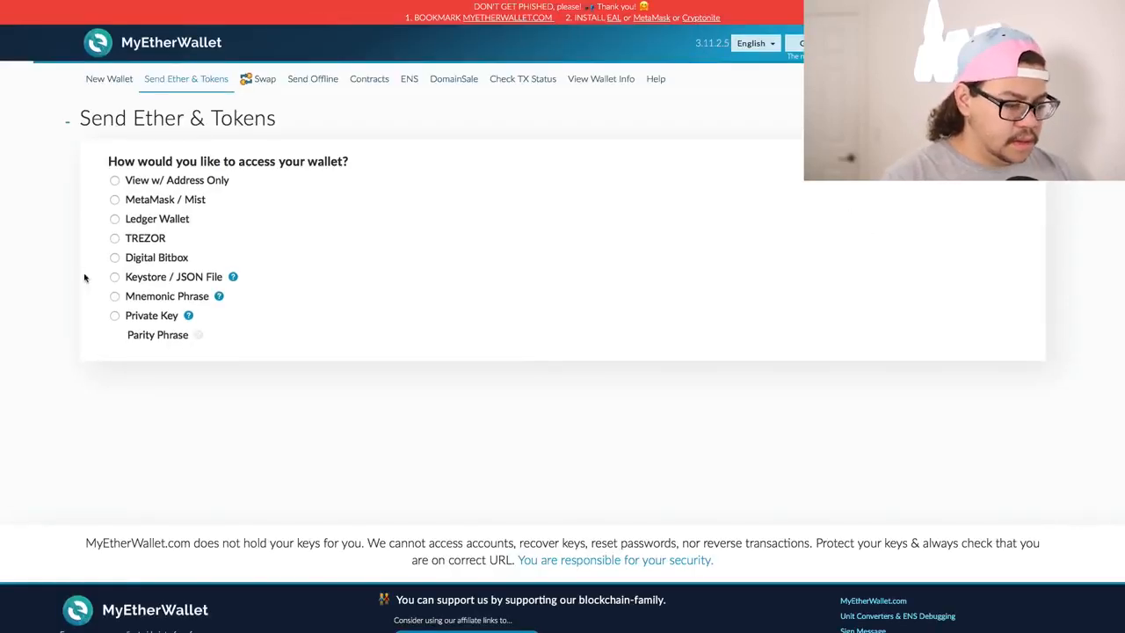
Step: Connect the Trezor in MyEtherWallet and check that the first address shows 0.14669504 ETH
click(114, 237)
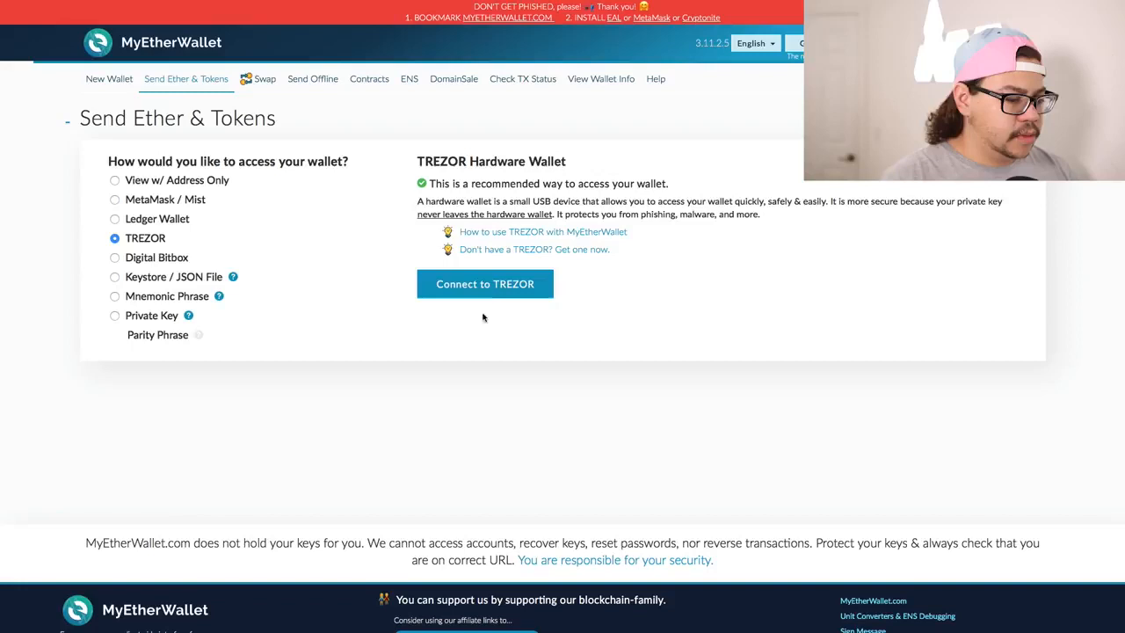
click(484, 283)
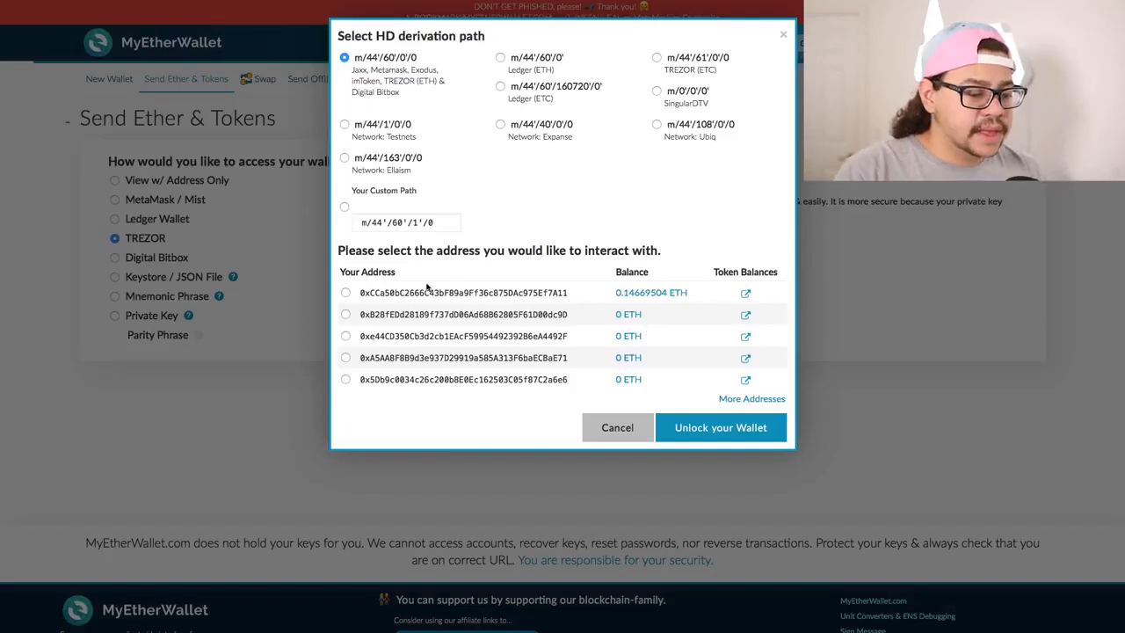
click(720, 427)
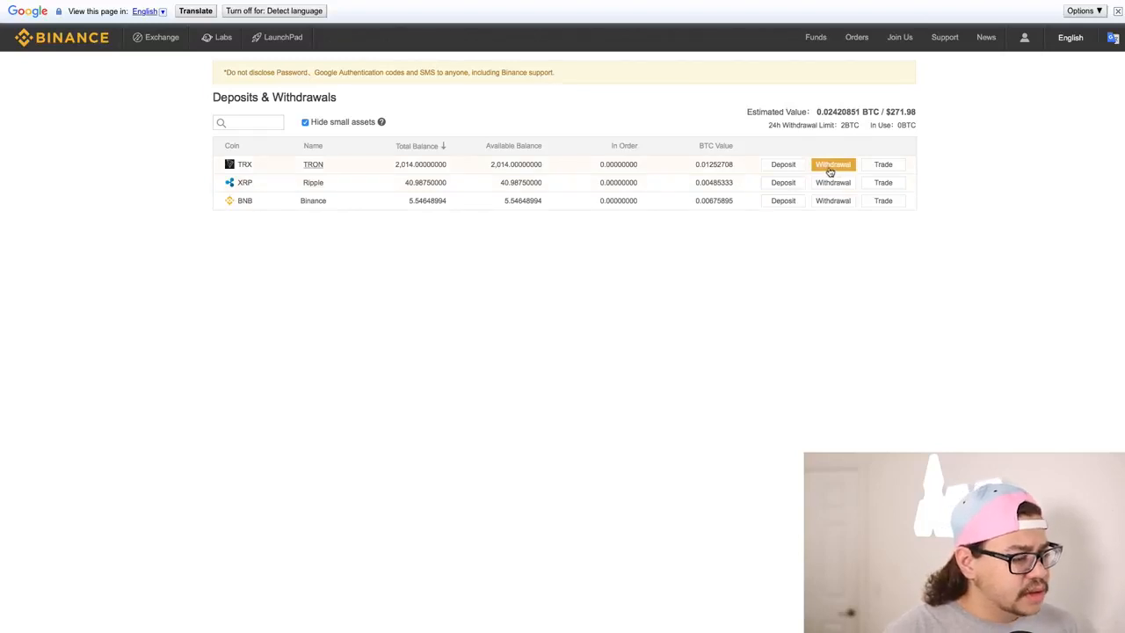
click(831, 165)
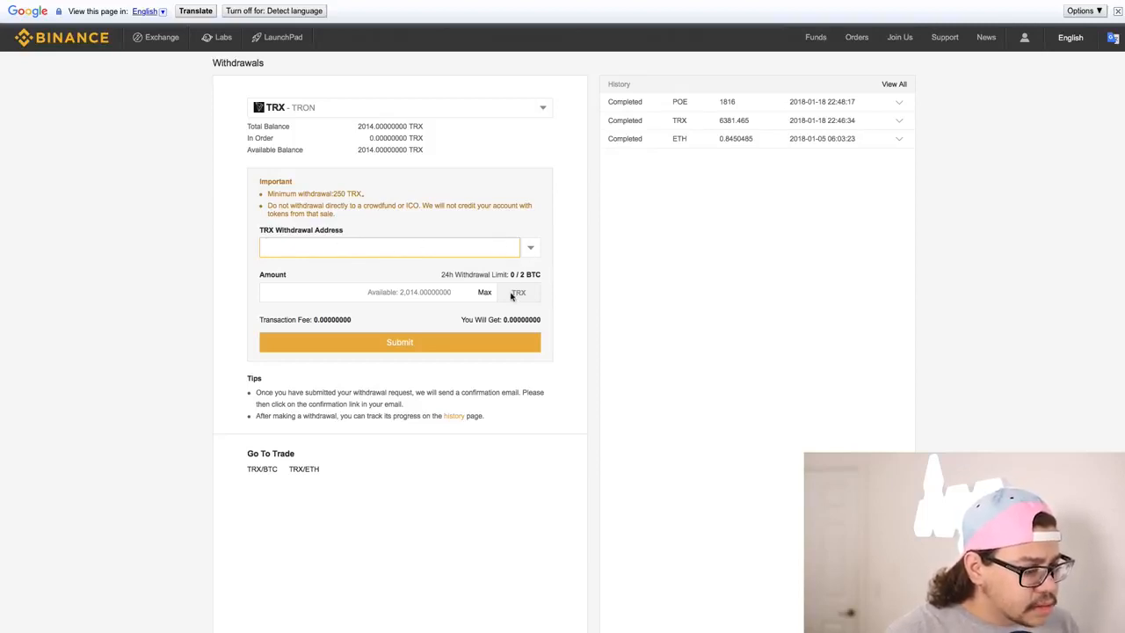
click(484, 291)
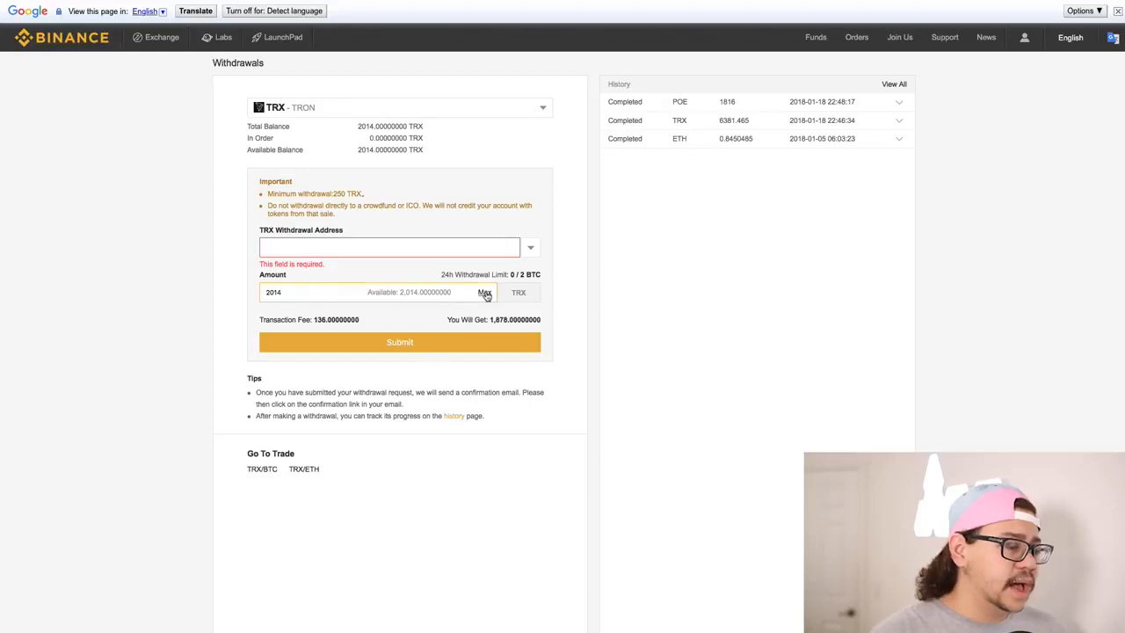
mouse_move(394, 285)
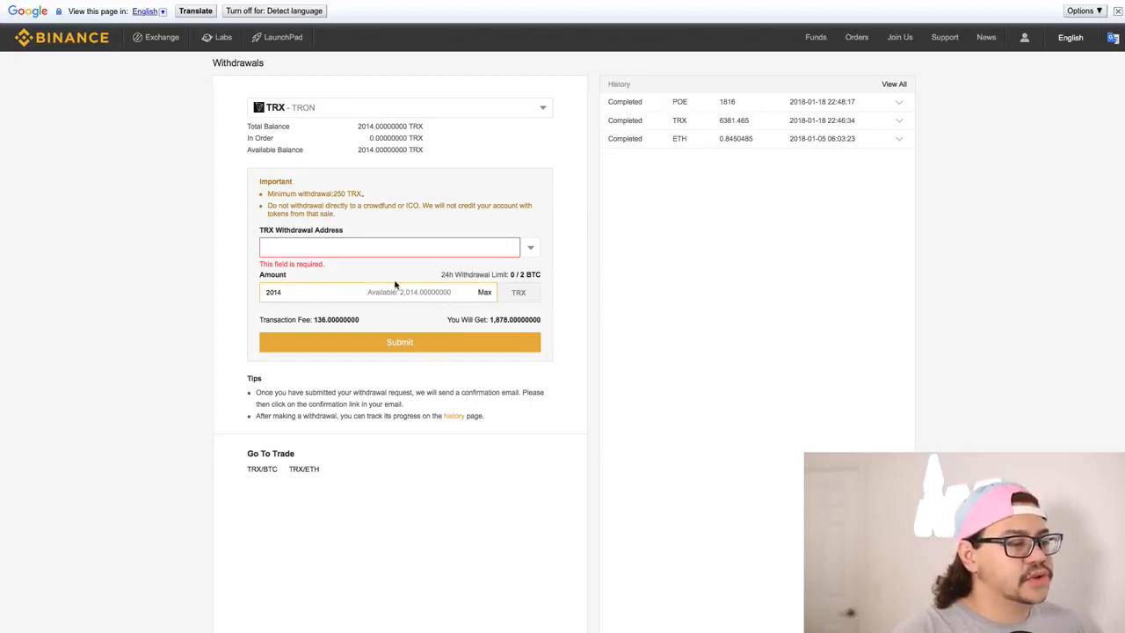
mouse_move(418, 44)
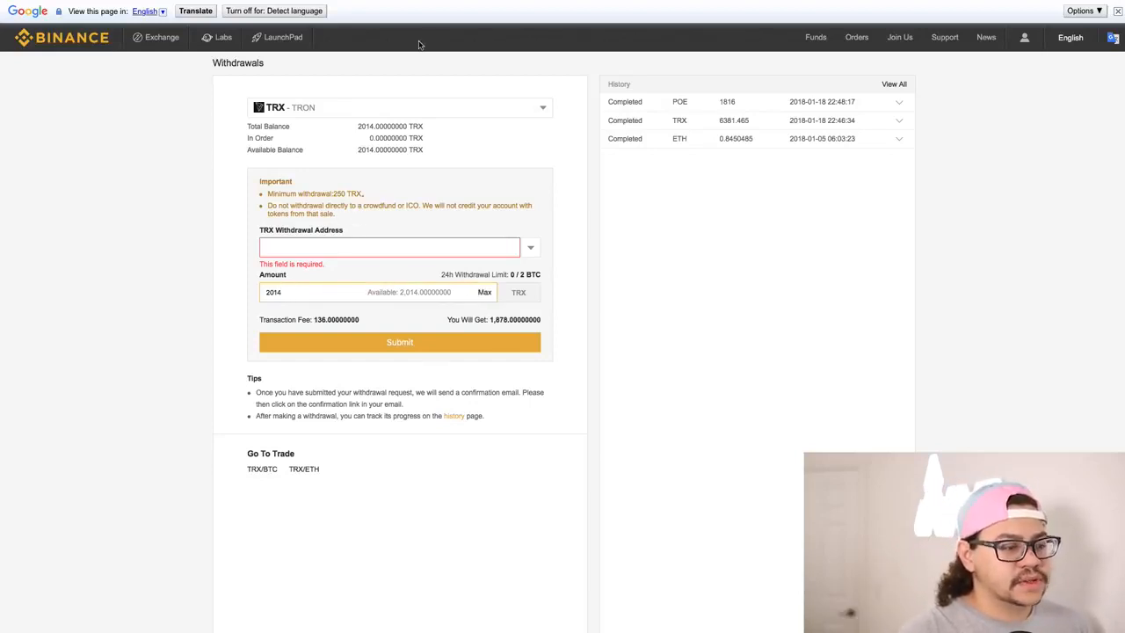
mouse_move(721, 7)
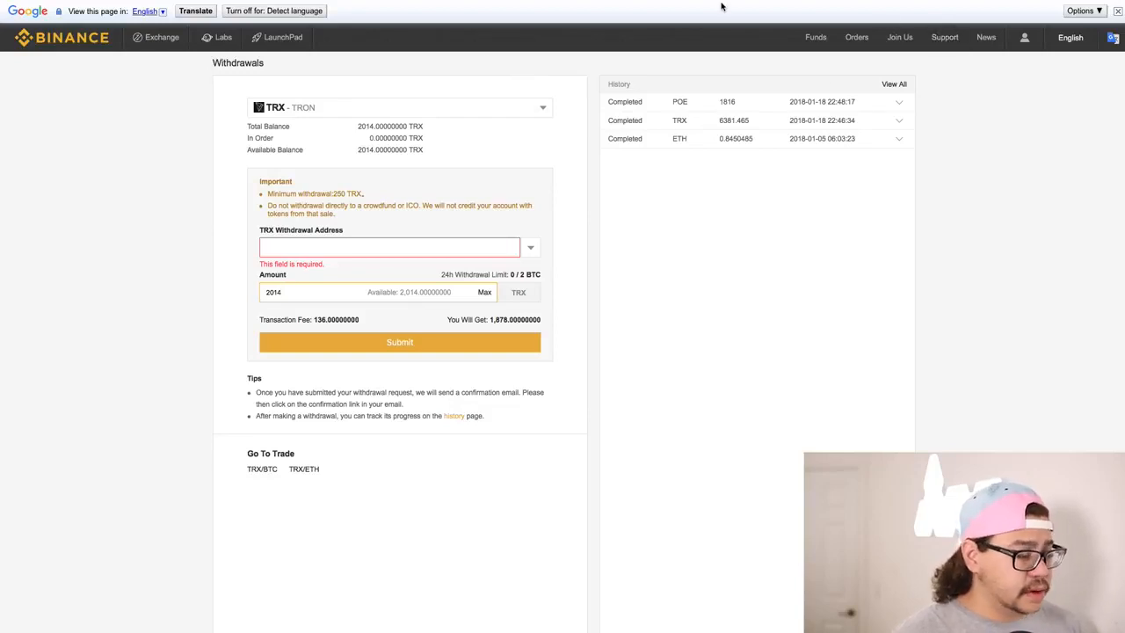
mouse_move(804, 2)
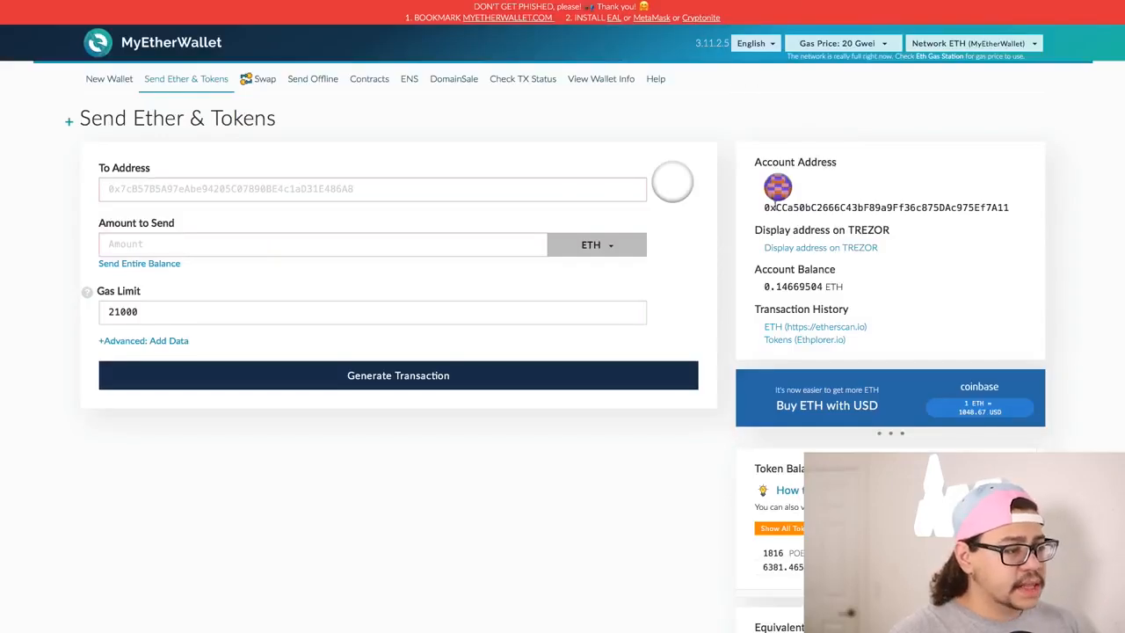
double_click(886, 207)
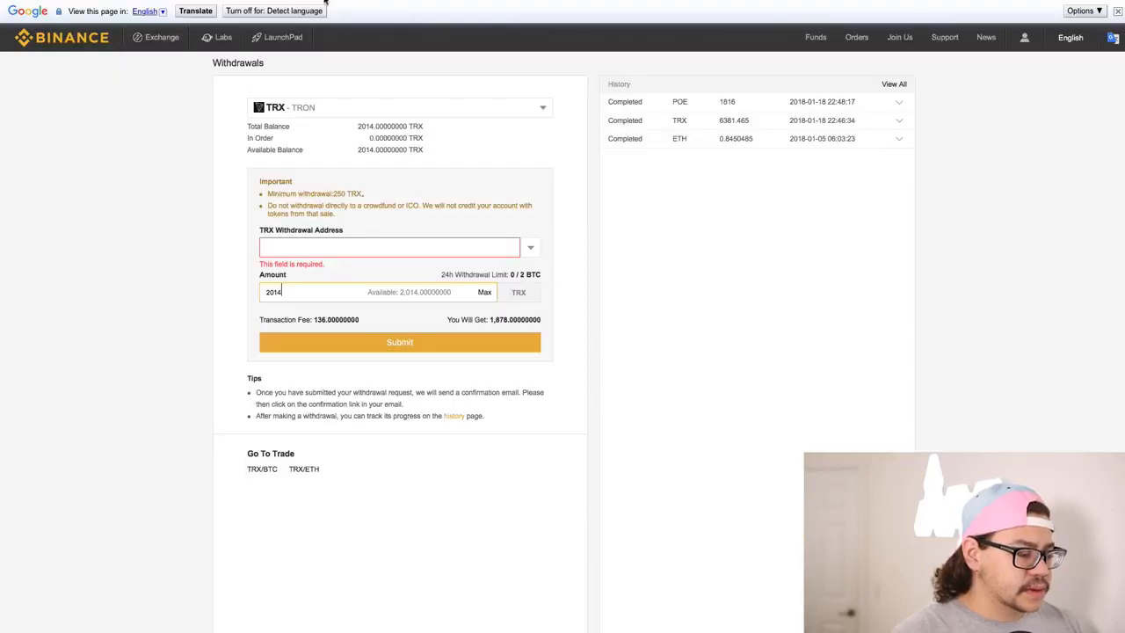
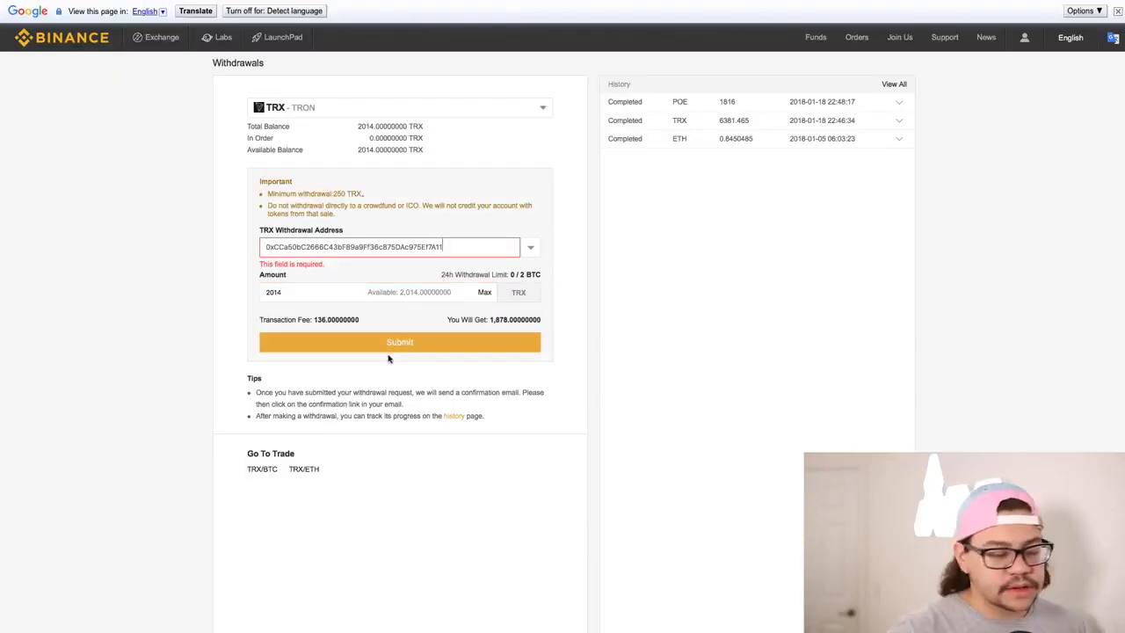
click(399, 342)
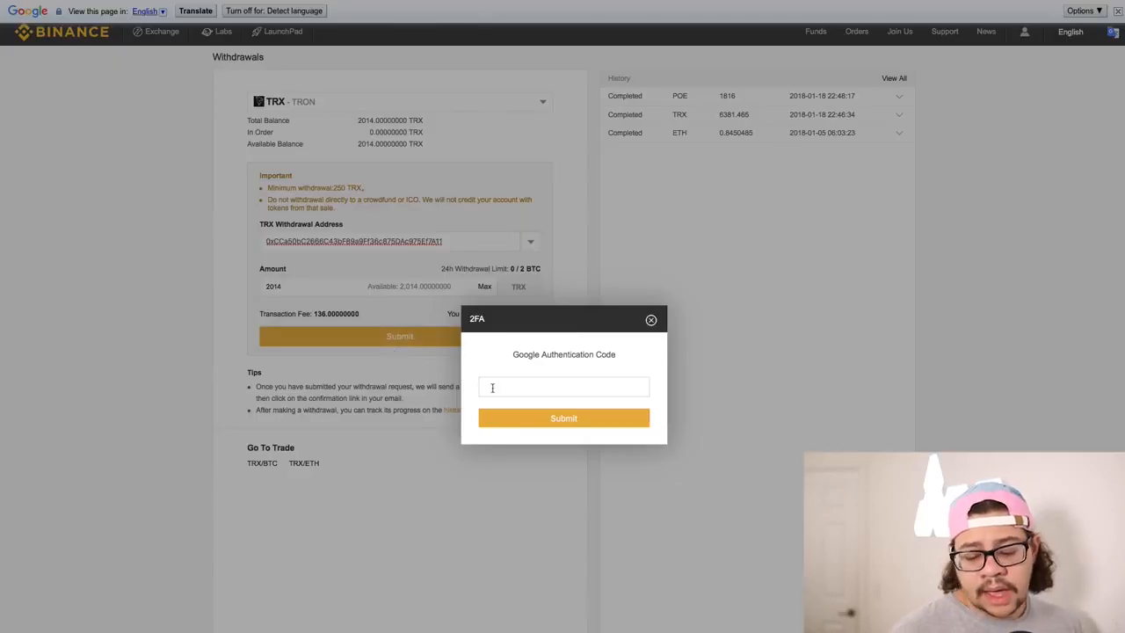
click(563, 387)
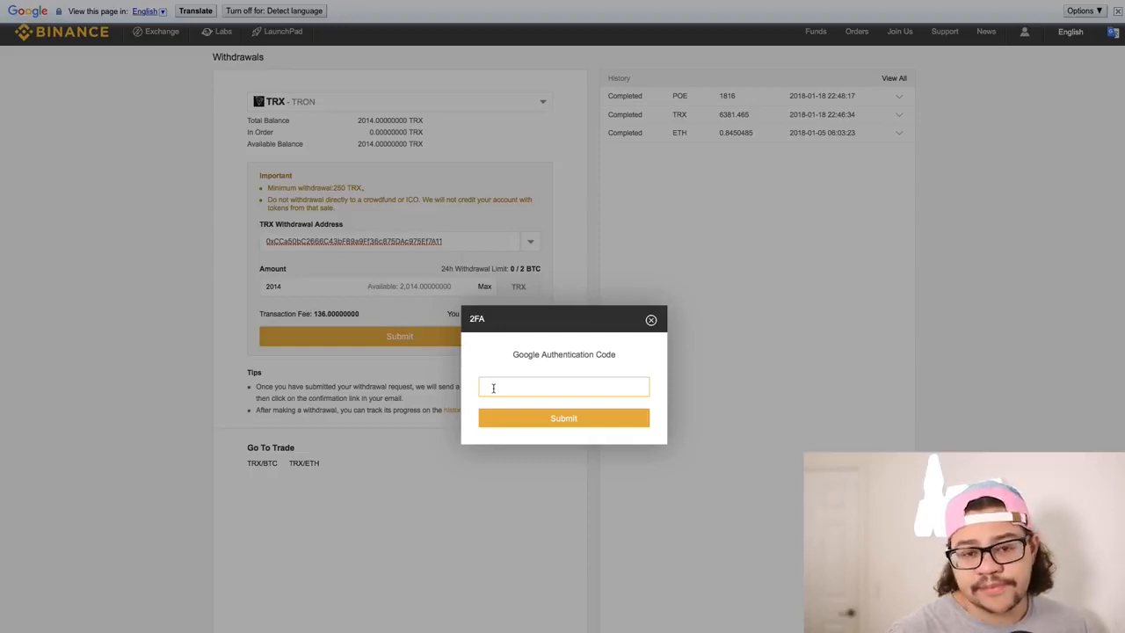
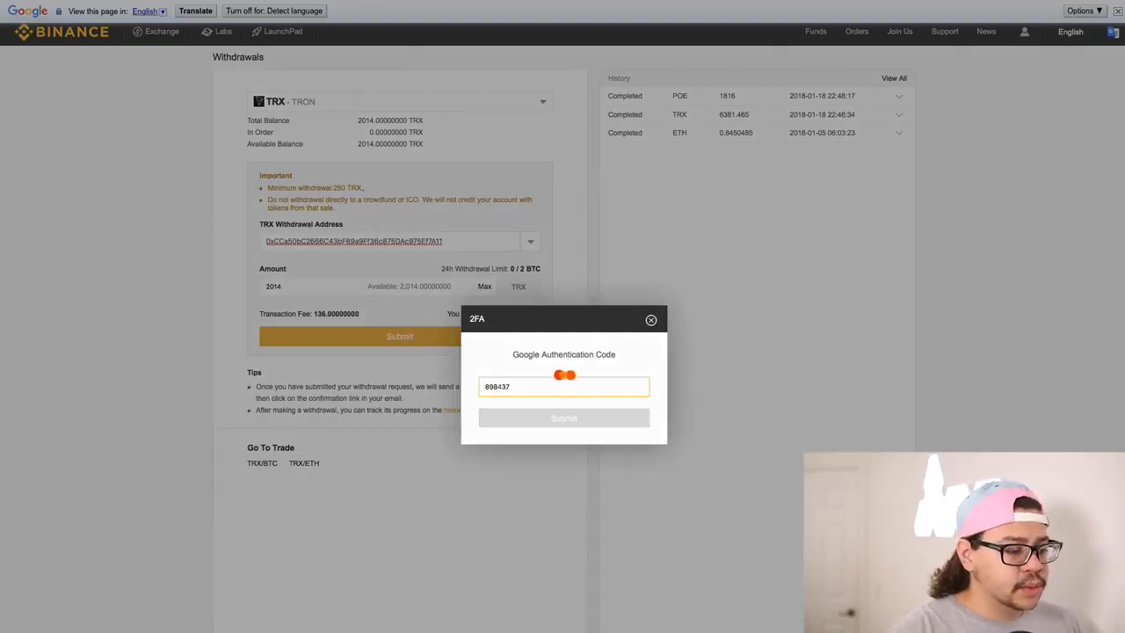
click(564, 418)
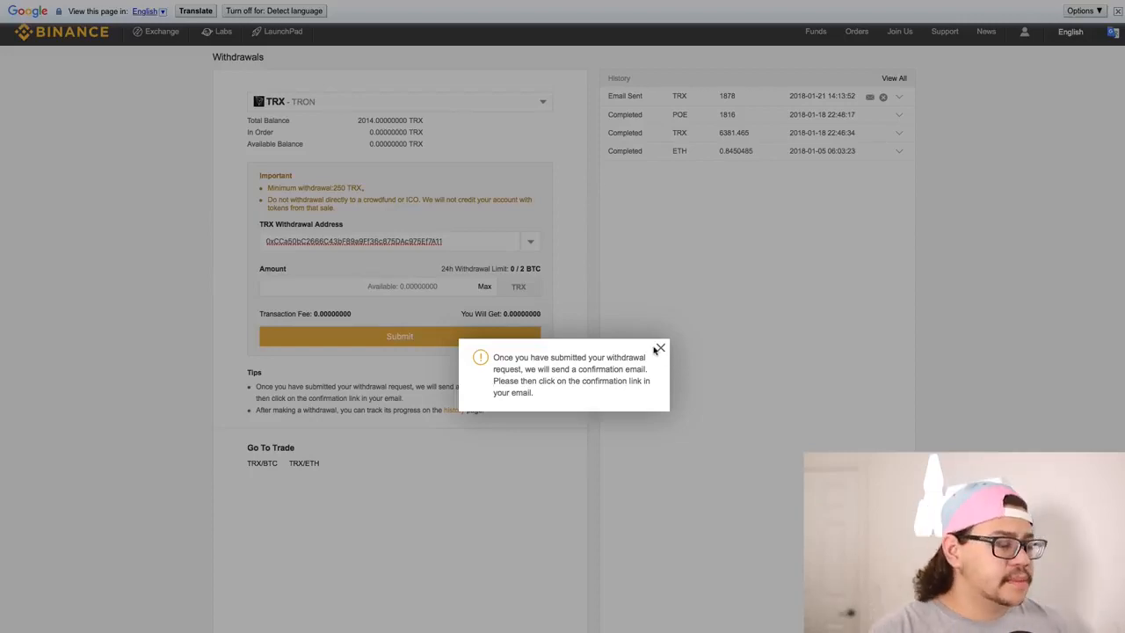
click(659, 349)
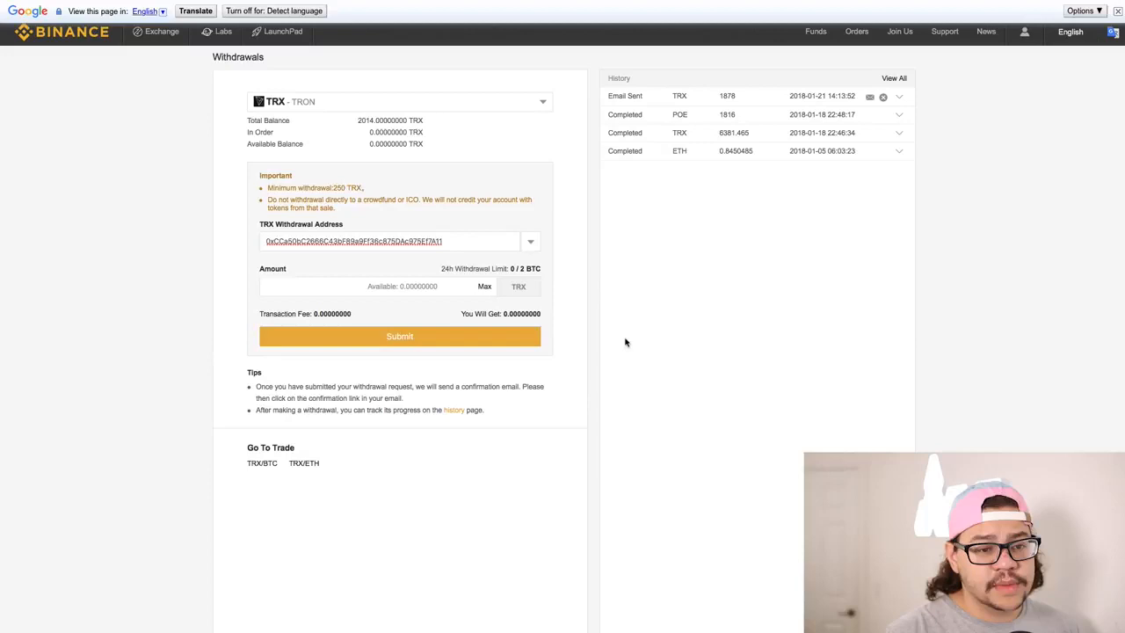
mouse_move(478, 442)
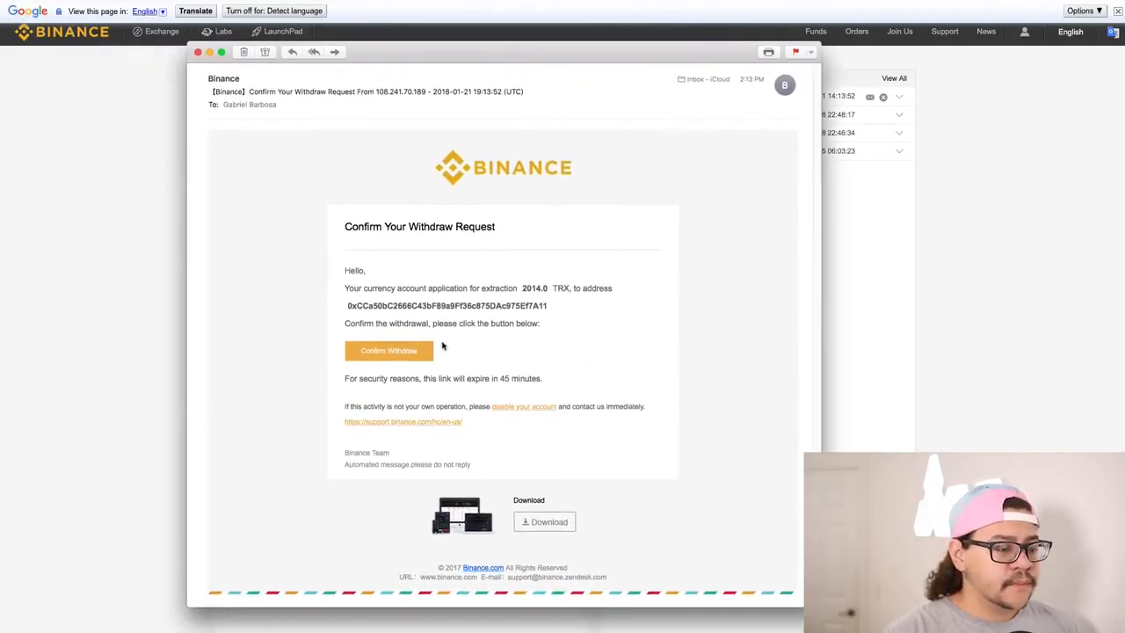
Step: Confirm the TRX withdrawal by email and refresh Withdrawals to see it processing
click(388, 349)
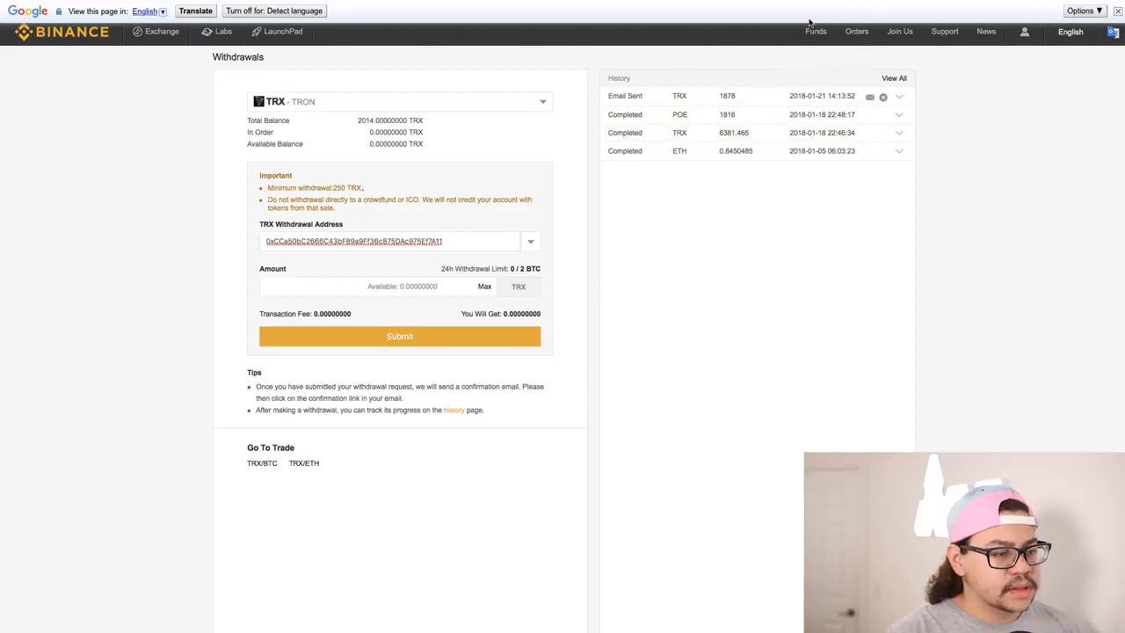
click(815, 31)
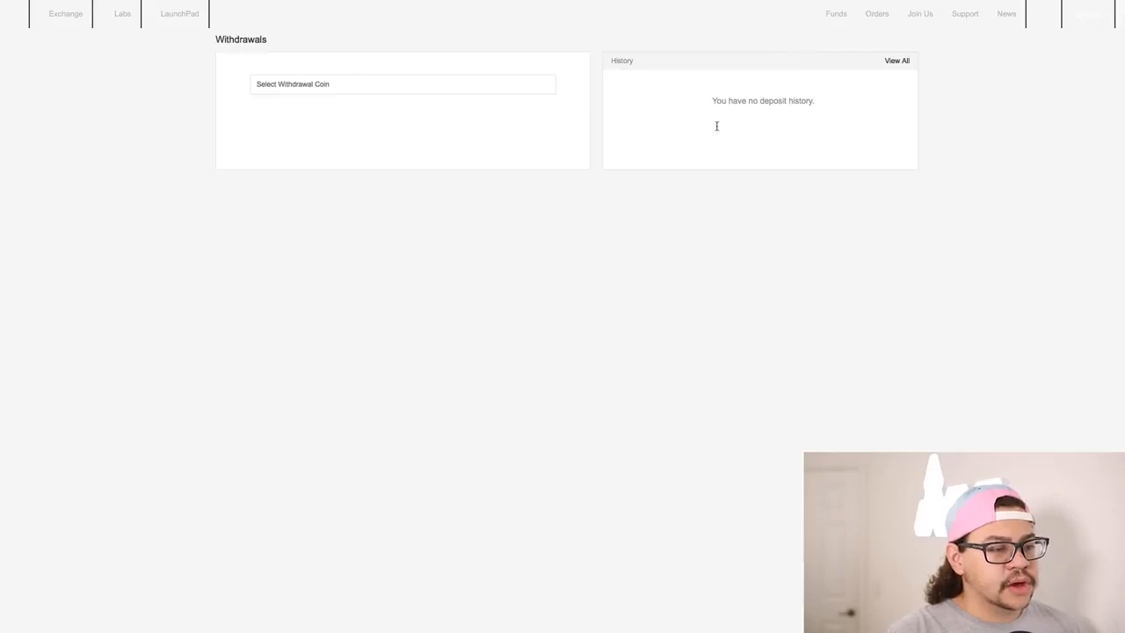
click(402, 84)
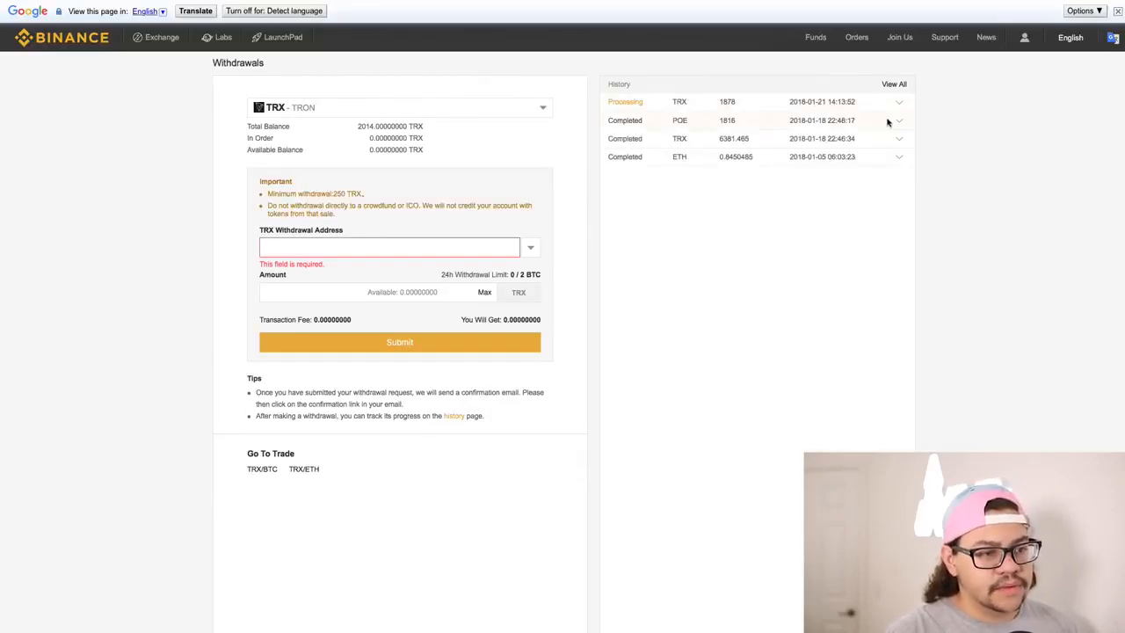
click(898, 101)
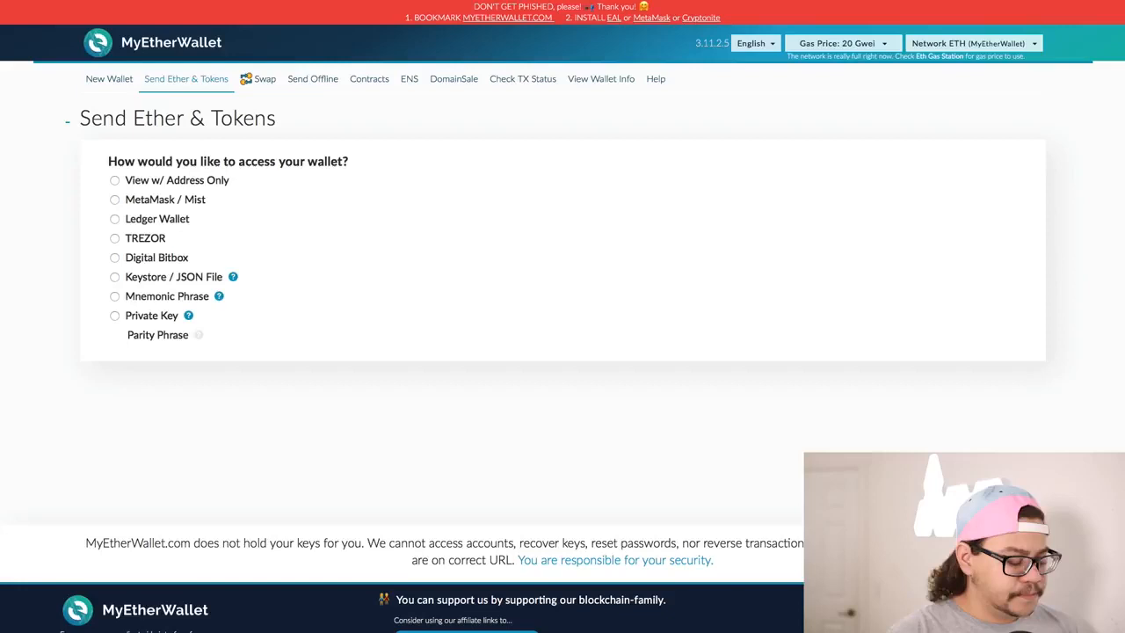
click(114, 237)
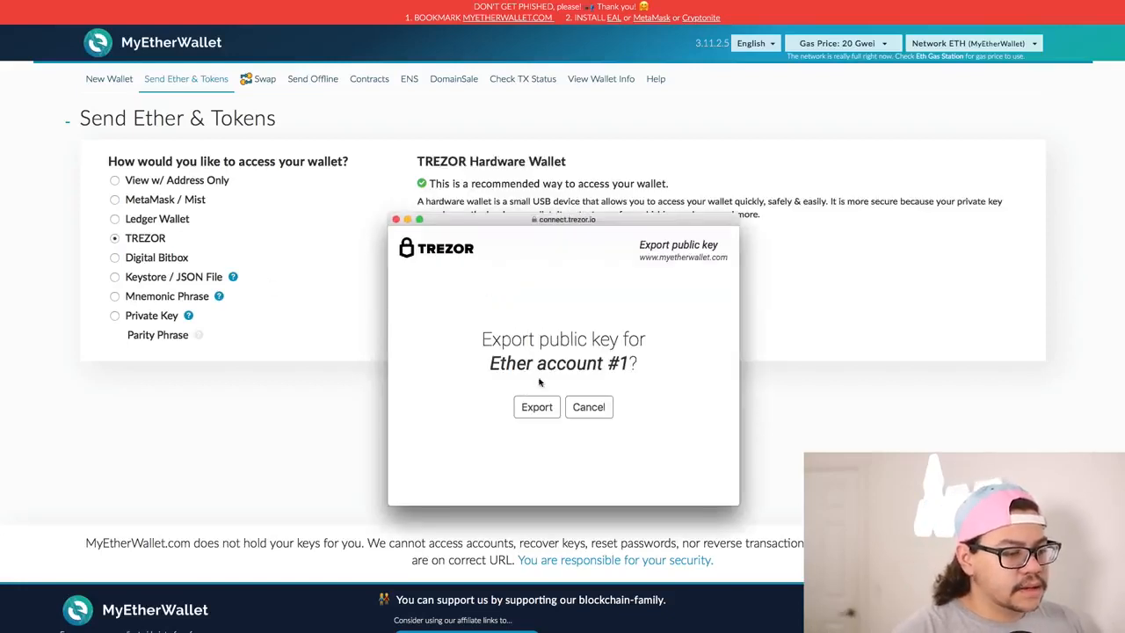
Step: Export the Trezor public key and unlock the first address to view POE and TRX balances
click(536, 406)
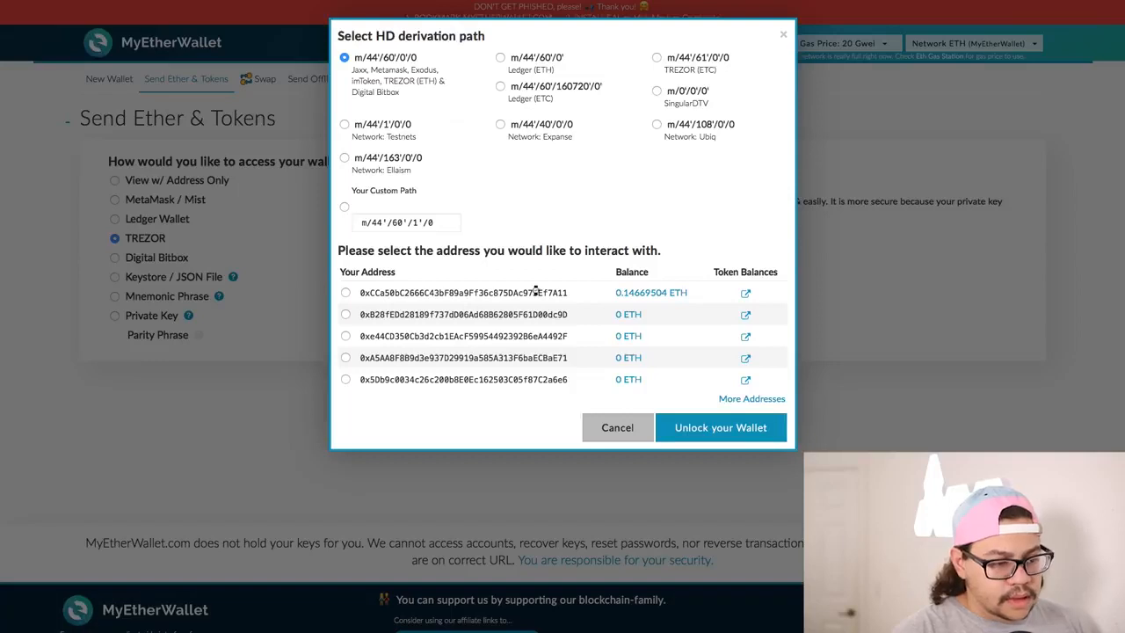
click(720, 427)
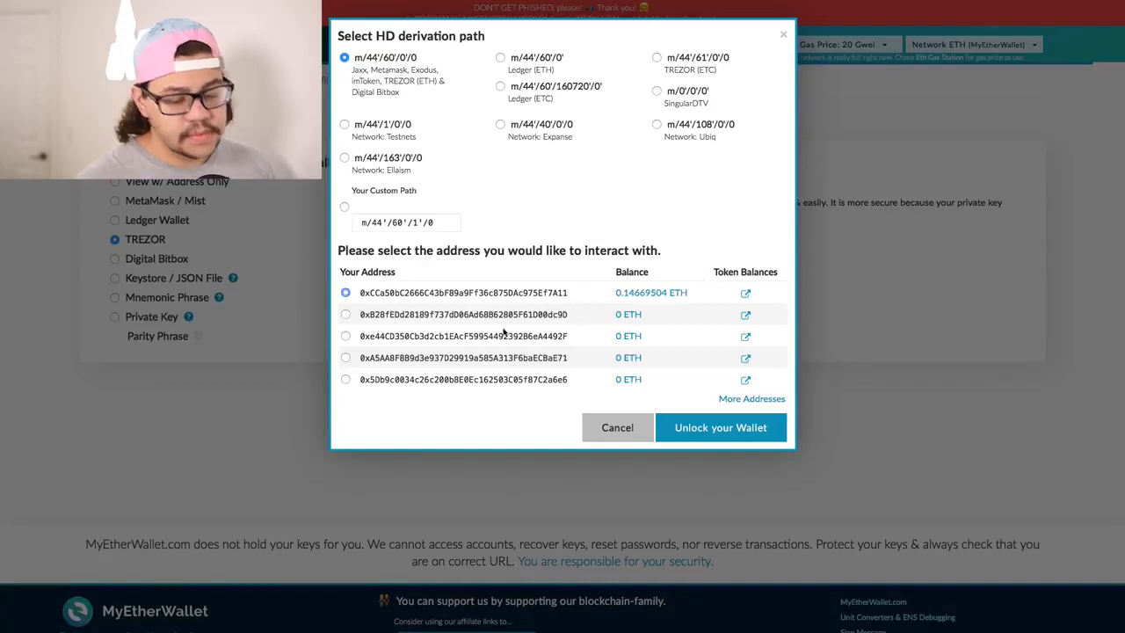
click(720, 427)
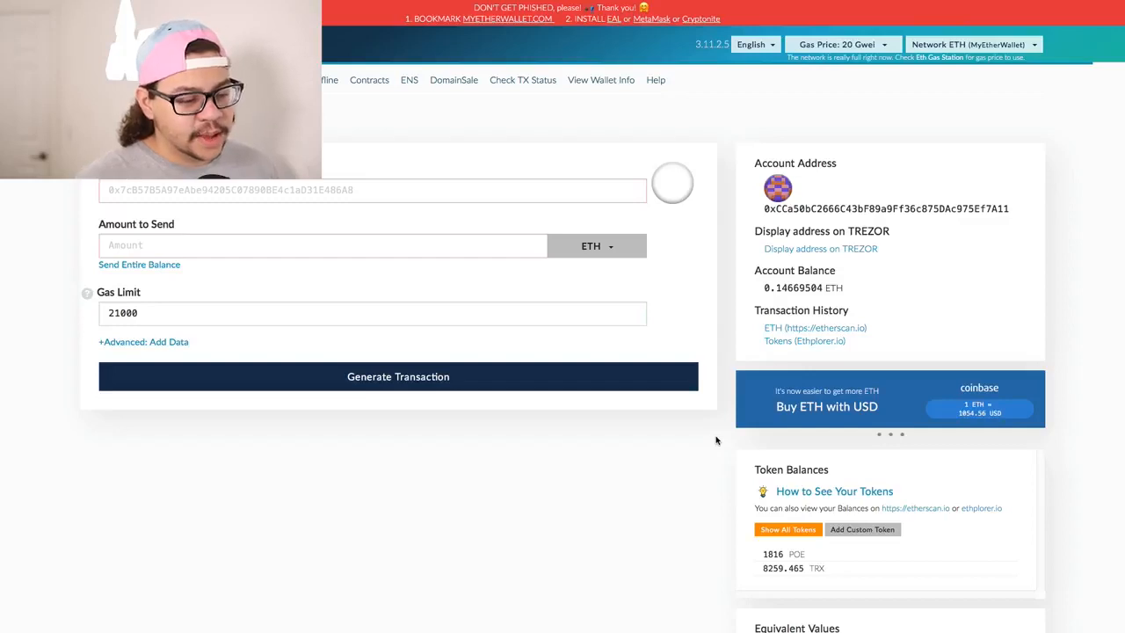
scroll(down, 3)
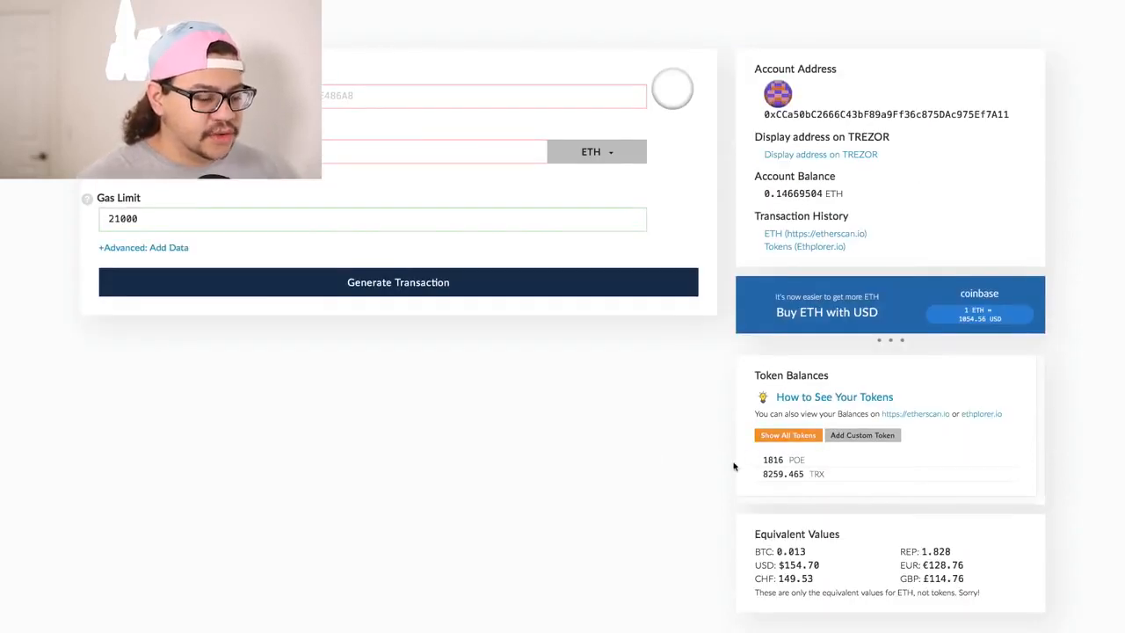
mouse_move(774, 481)
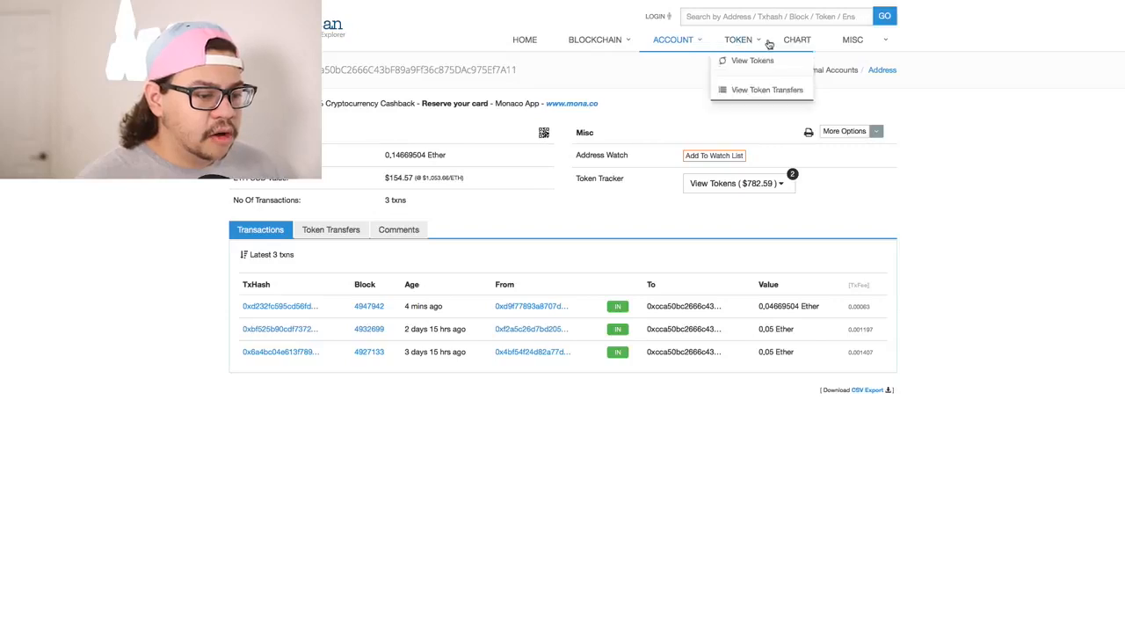
Step: List the address's tokens on Etherscan: 1,816 POE plus TRX, totalling $782.59
click(735, 182)
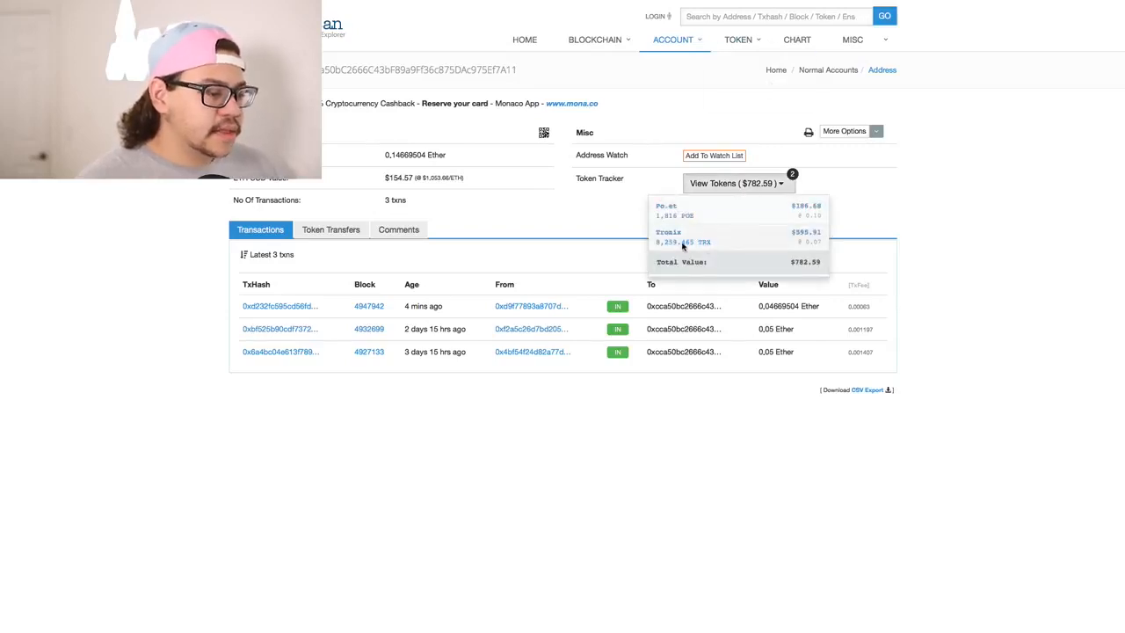
click(681, 237)
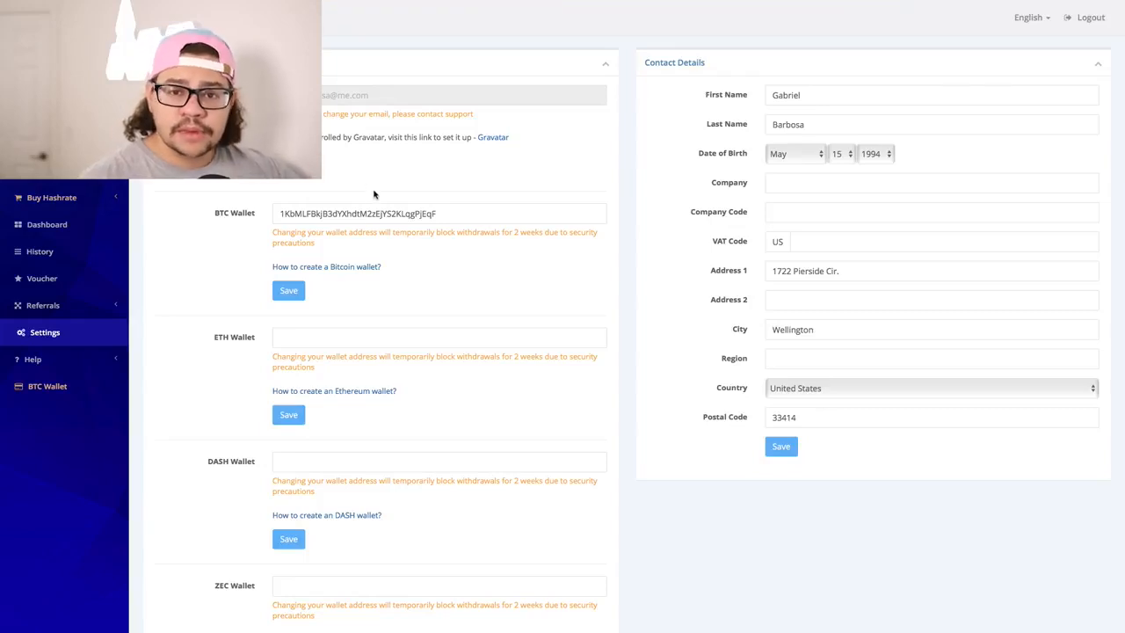
mouse_move(328, 317)
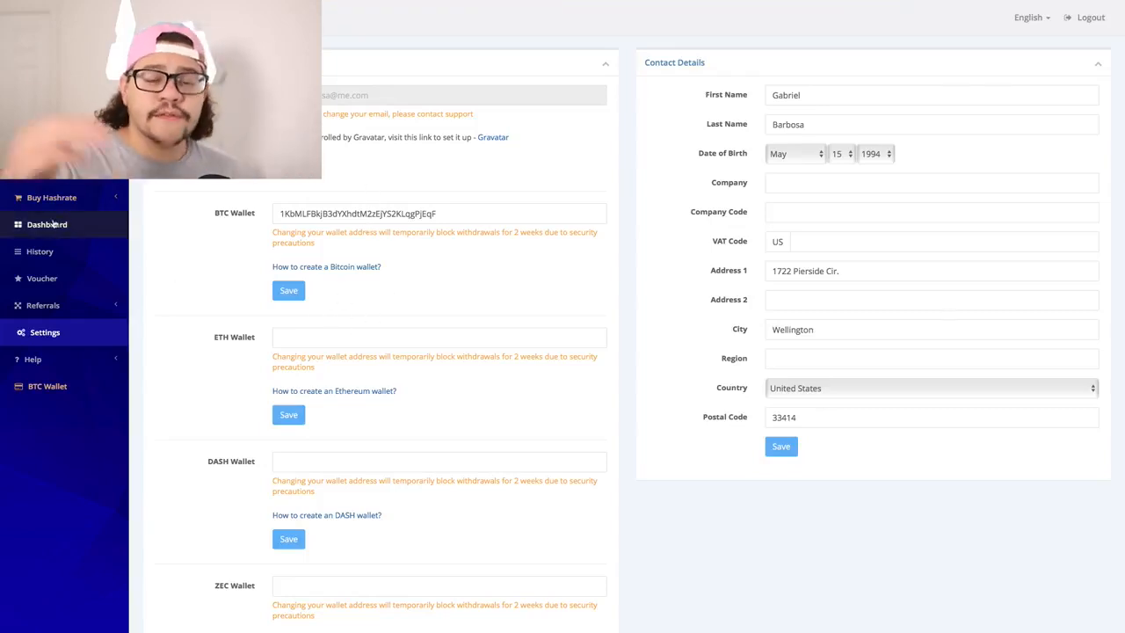
Step: Open the HashFlare Dashboard to see the 0.00001634 BTC balance and 4.01 TH/s hashrate
click(48, 225)
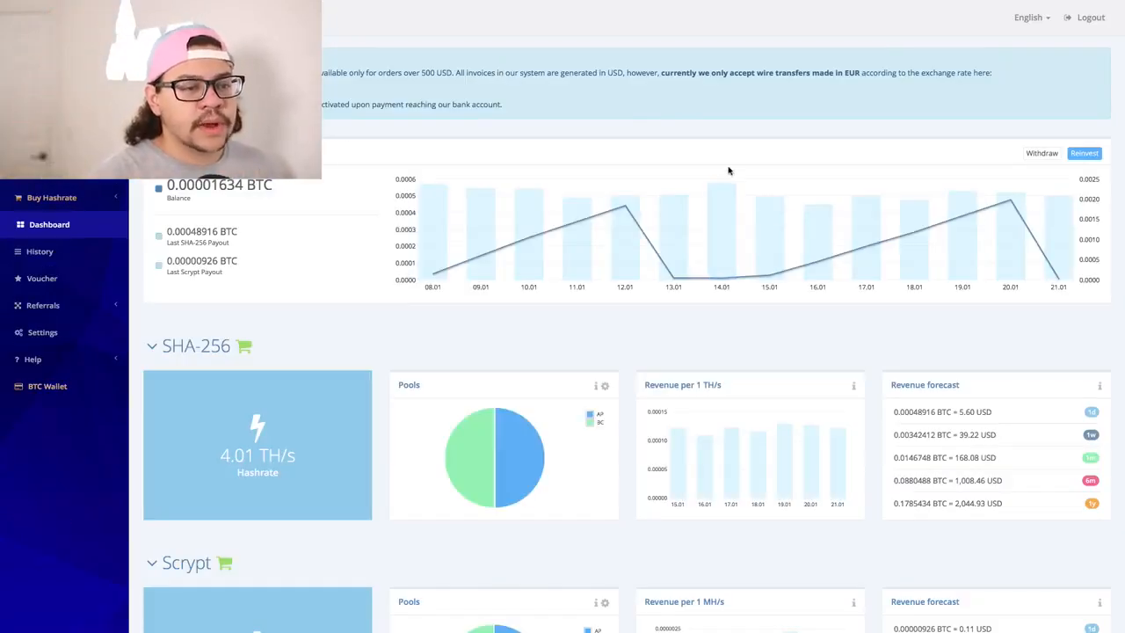
mouse_move(879, 34)
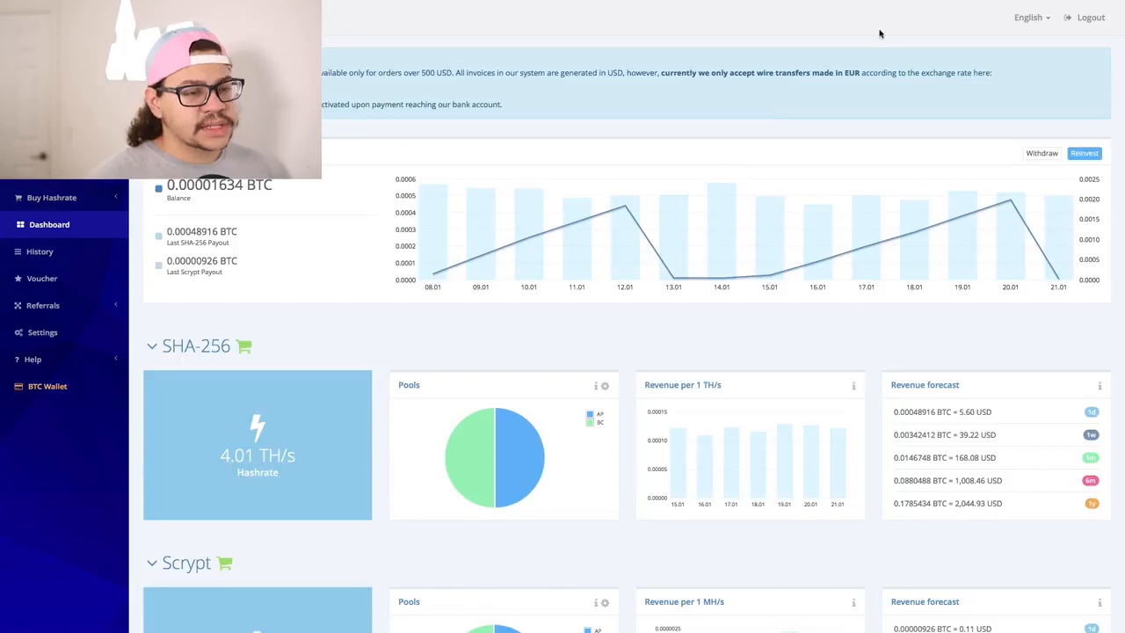
mouse_move(1112, 138)
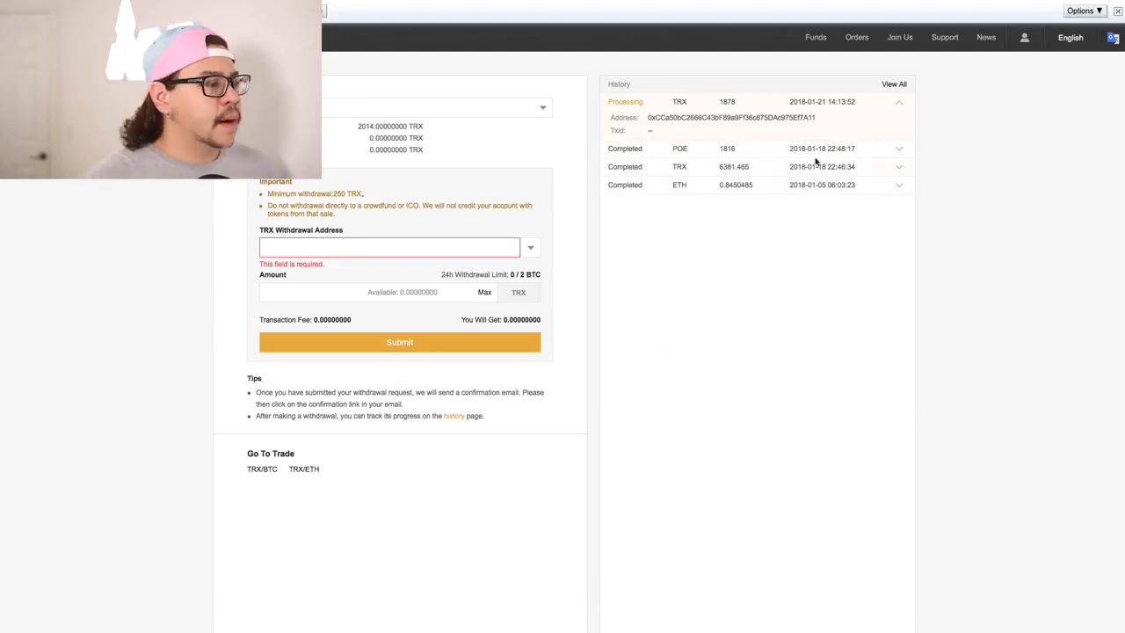
Step: Go to Binance's Balances page from the Funds menu
click(815, 37)
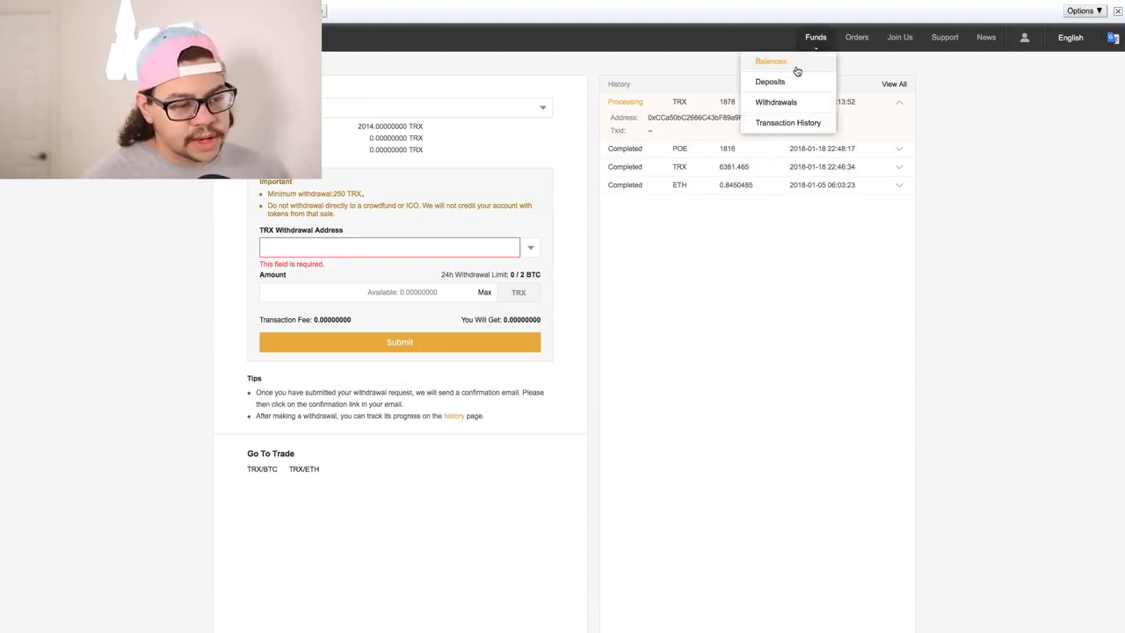
click(771, 61)
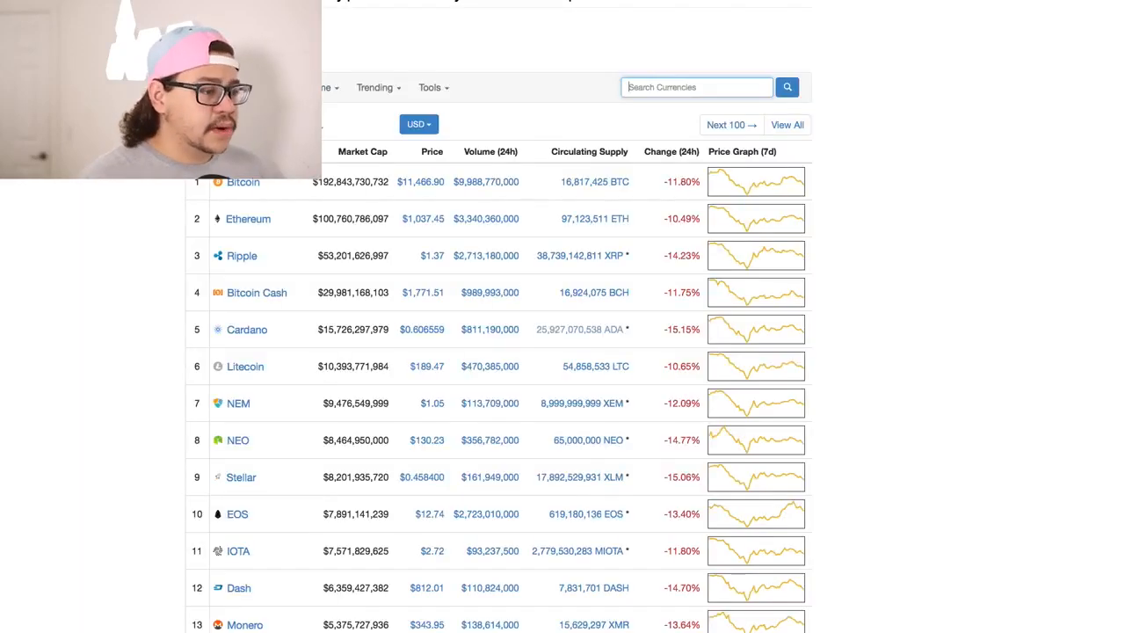
mouse_move(712, 306)
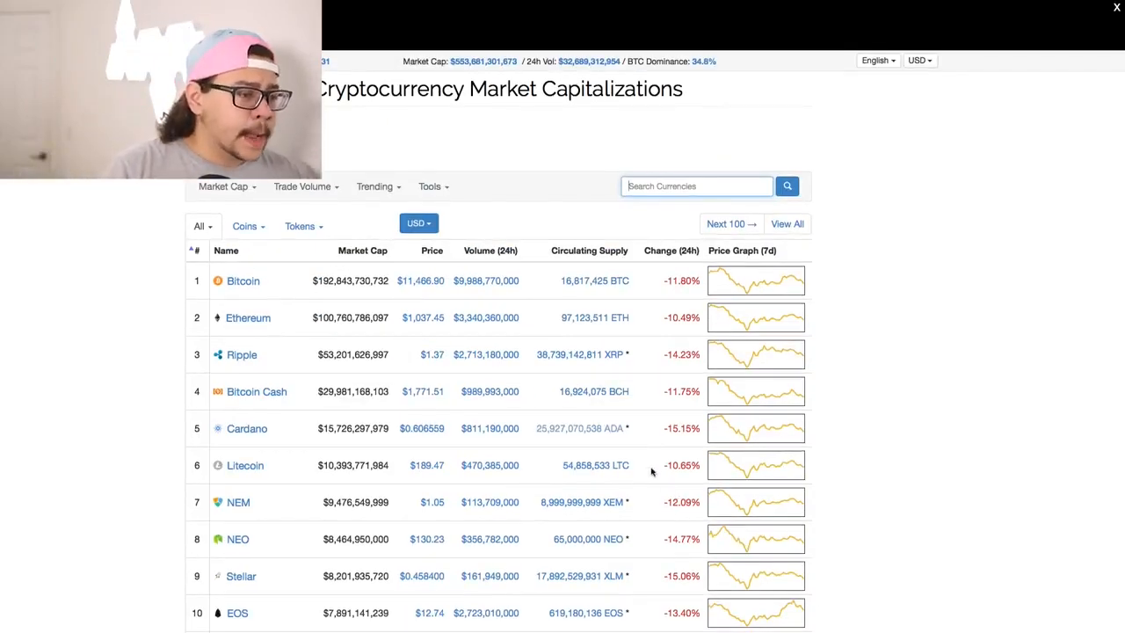
scroll(down, 3)
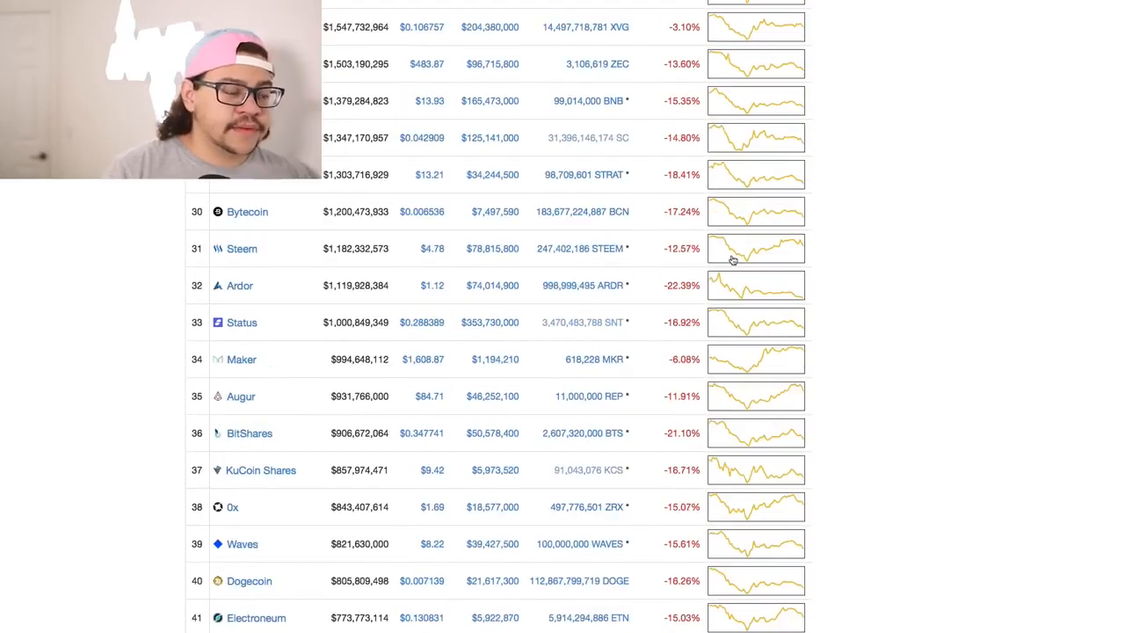
scroll(up, 3)
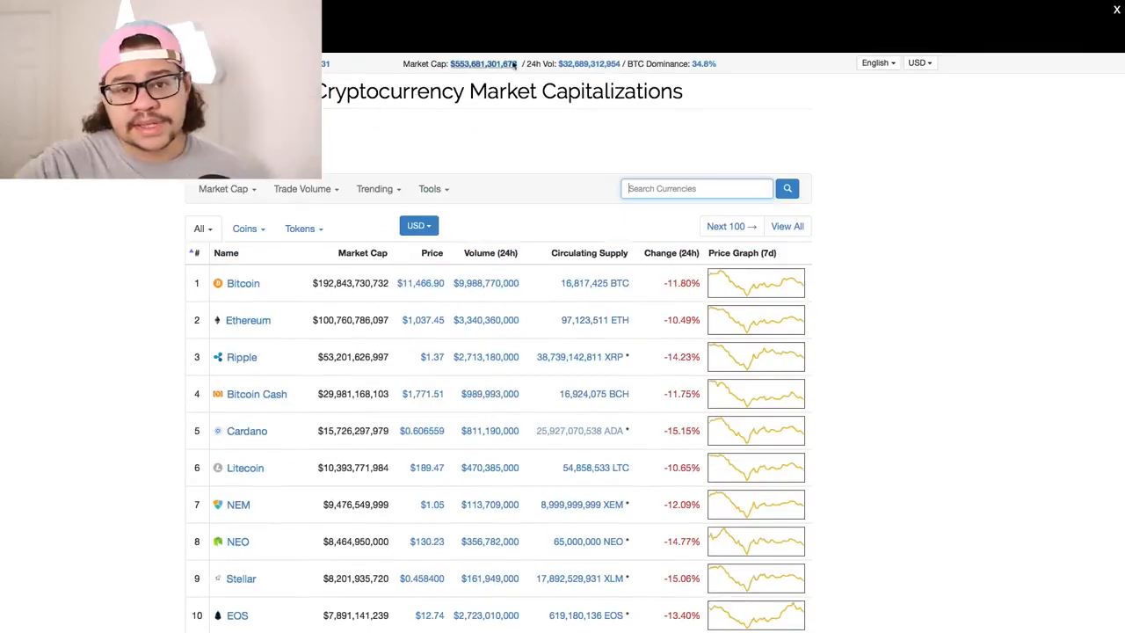